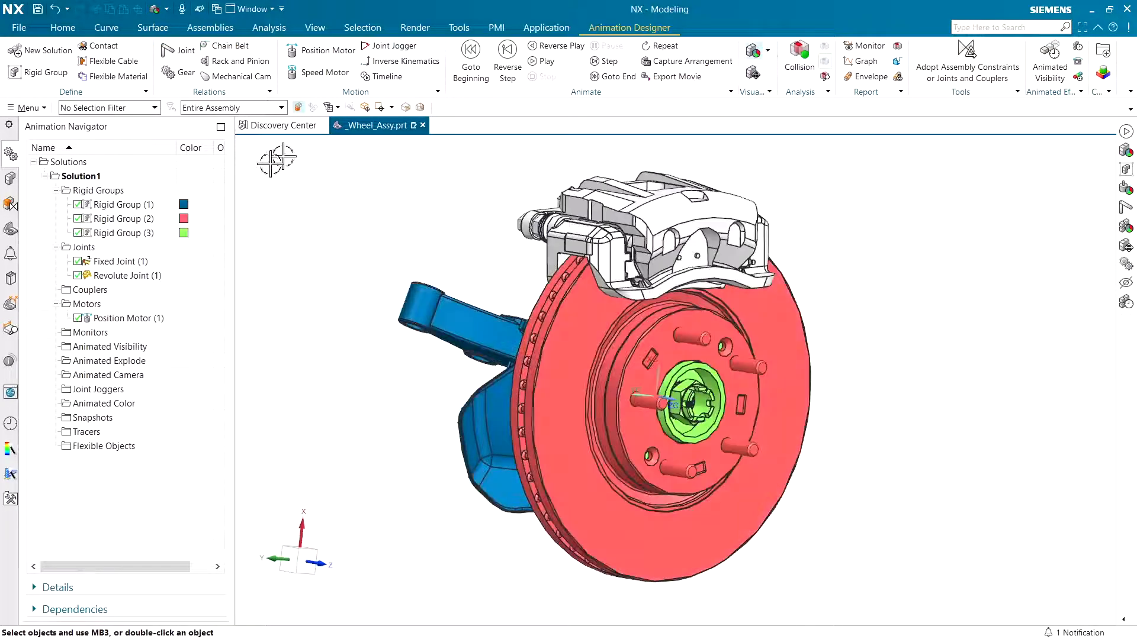
mouse_move(116, 274)
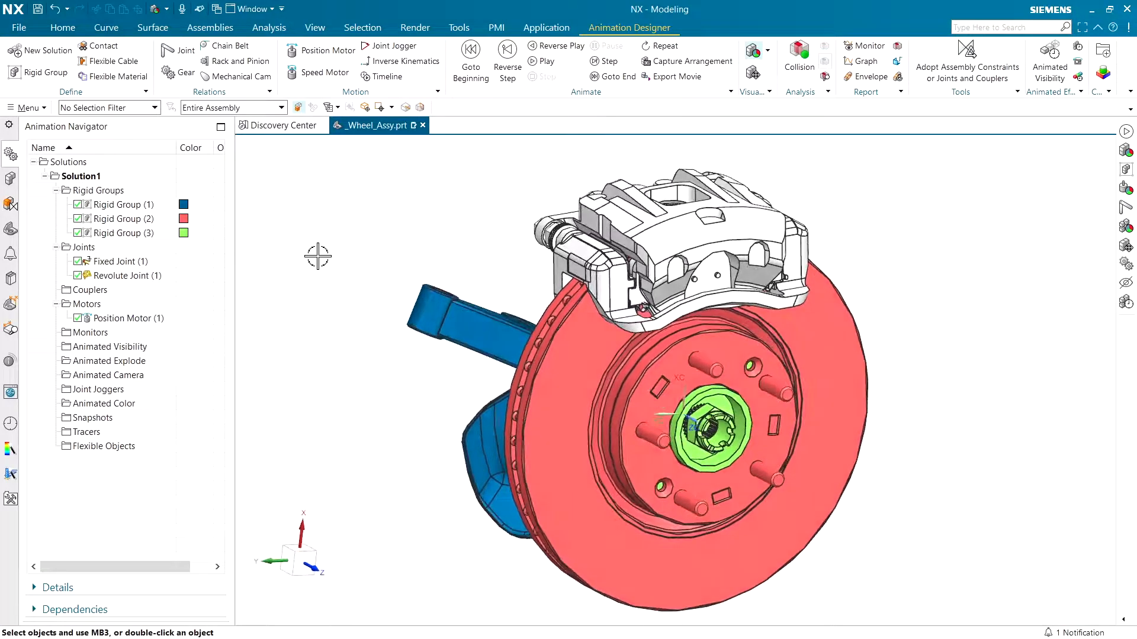
Create a Bond Joint between the selected brake components and confirm it
left_click(539, 62)
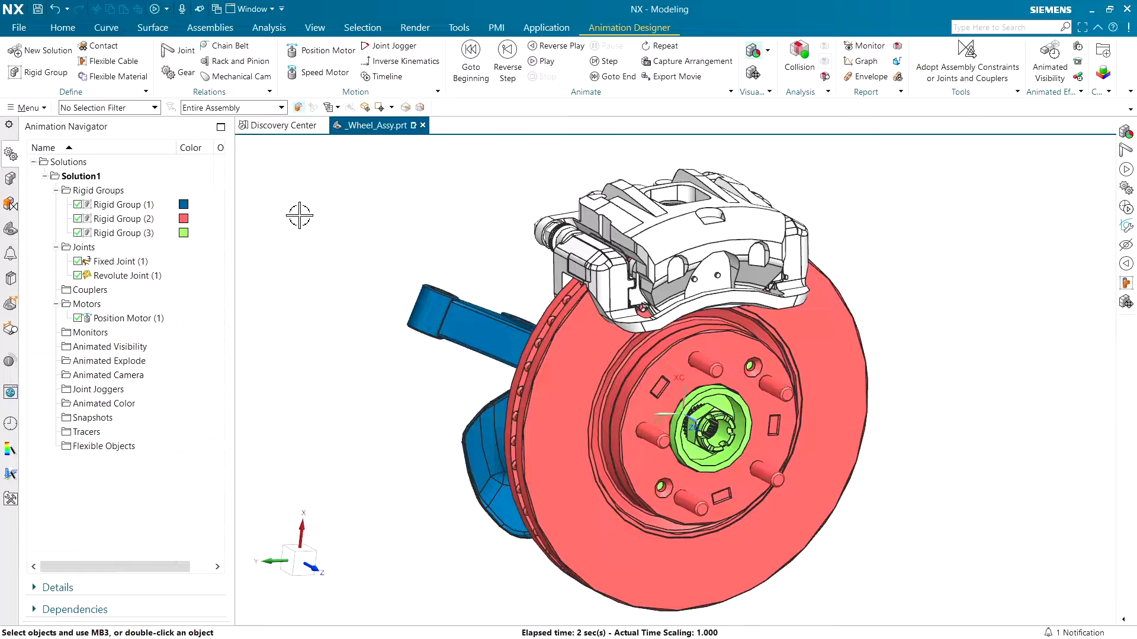
left_click(177, 49)
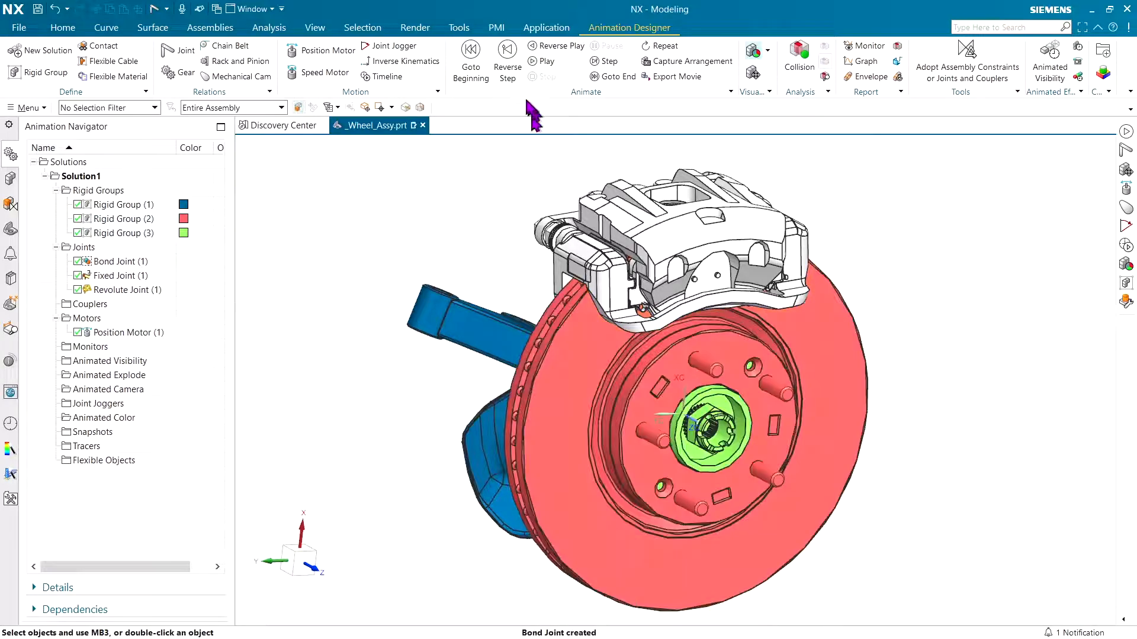
left_click(545, 62)
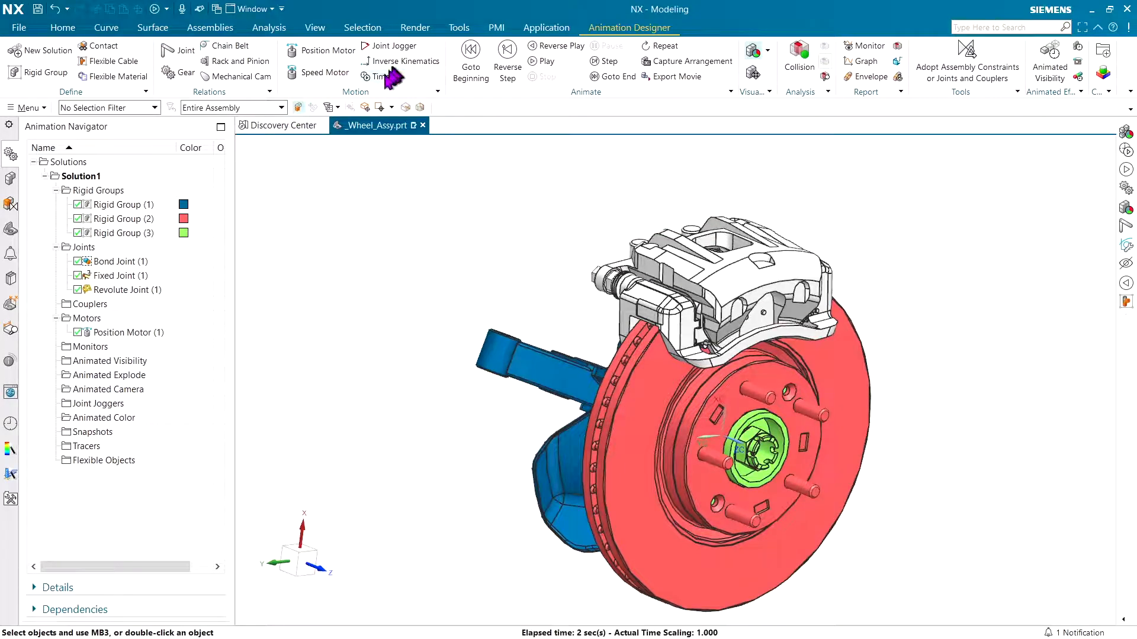
Show the timeline at 1 second with the caliper displayed in plain part colours
left_click(381, 76)
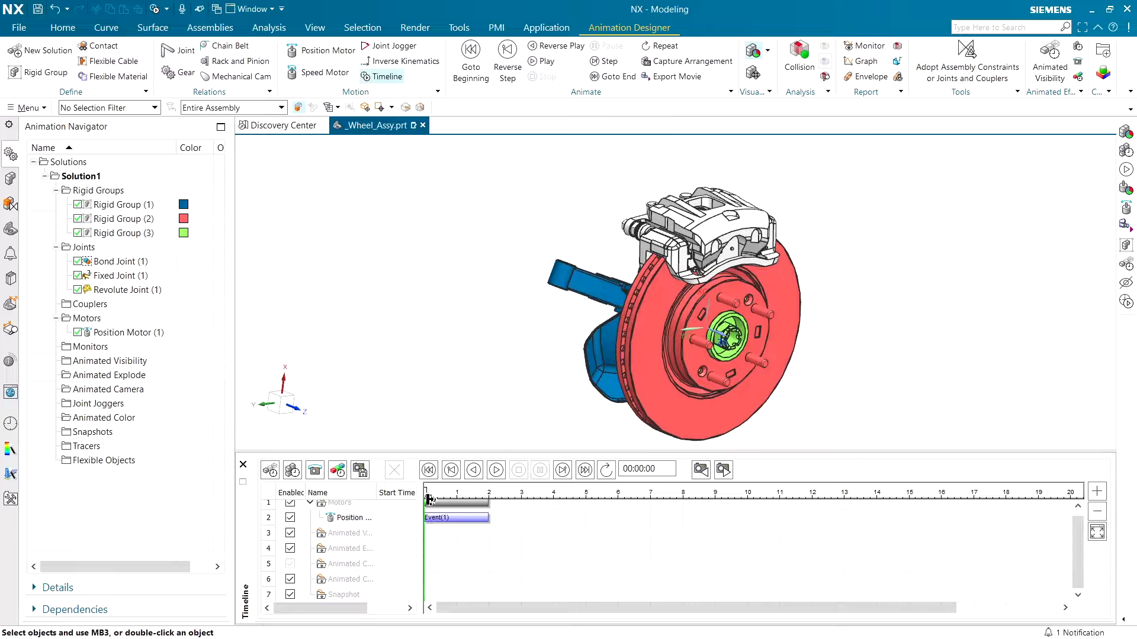
left_click_drag(427, 498, 486, 498)
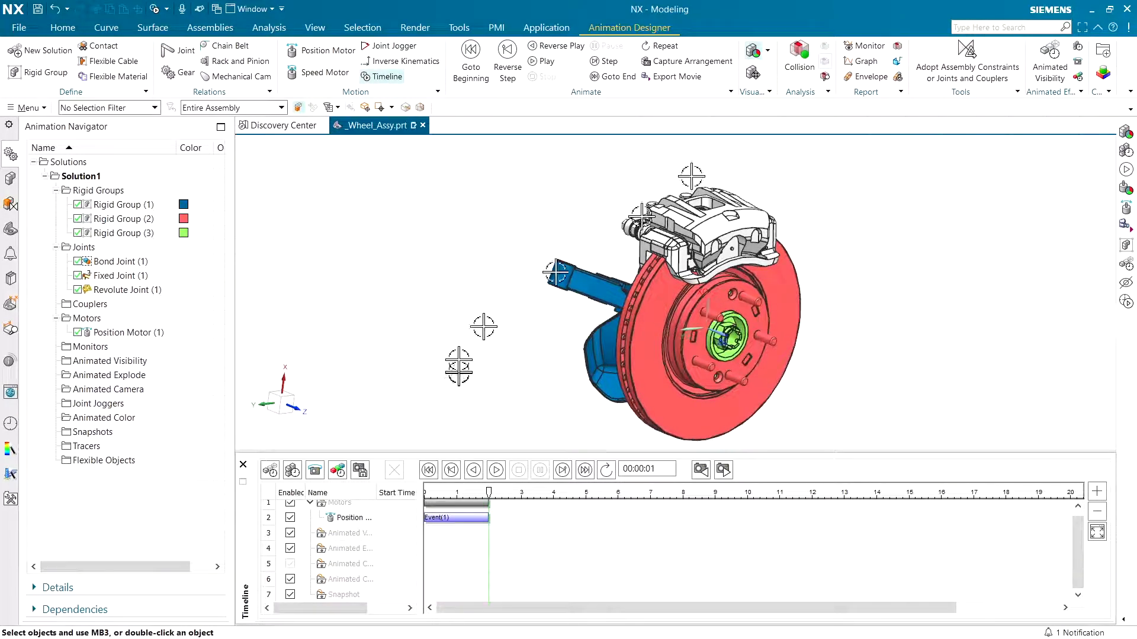
left_click(771, 50)
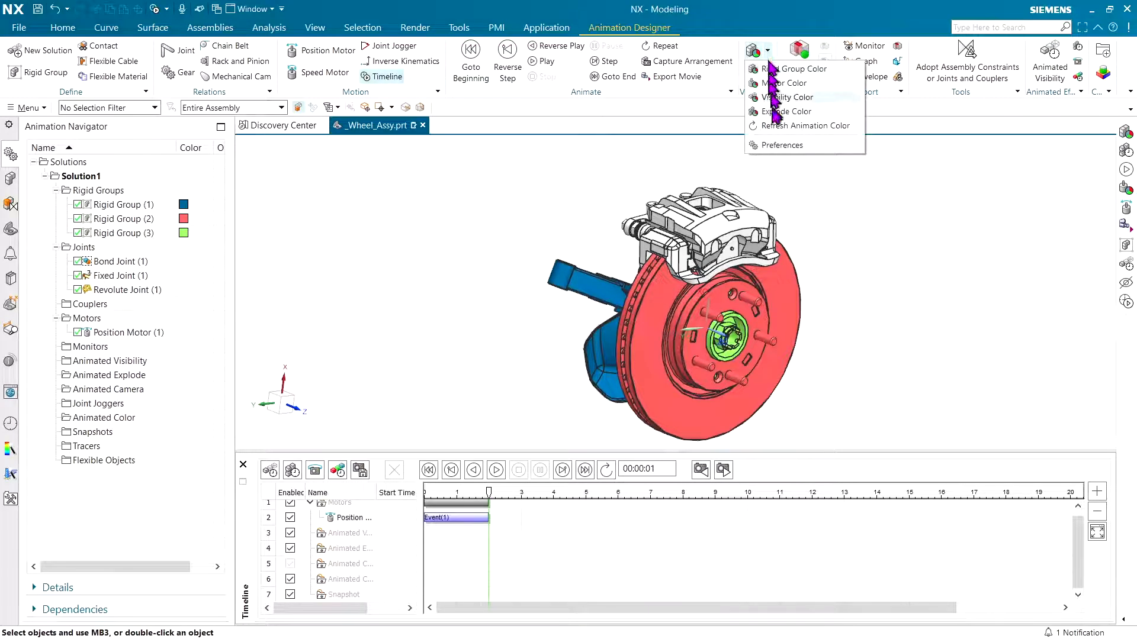
left_click(805, 126)
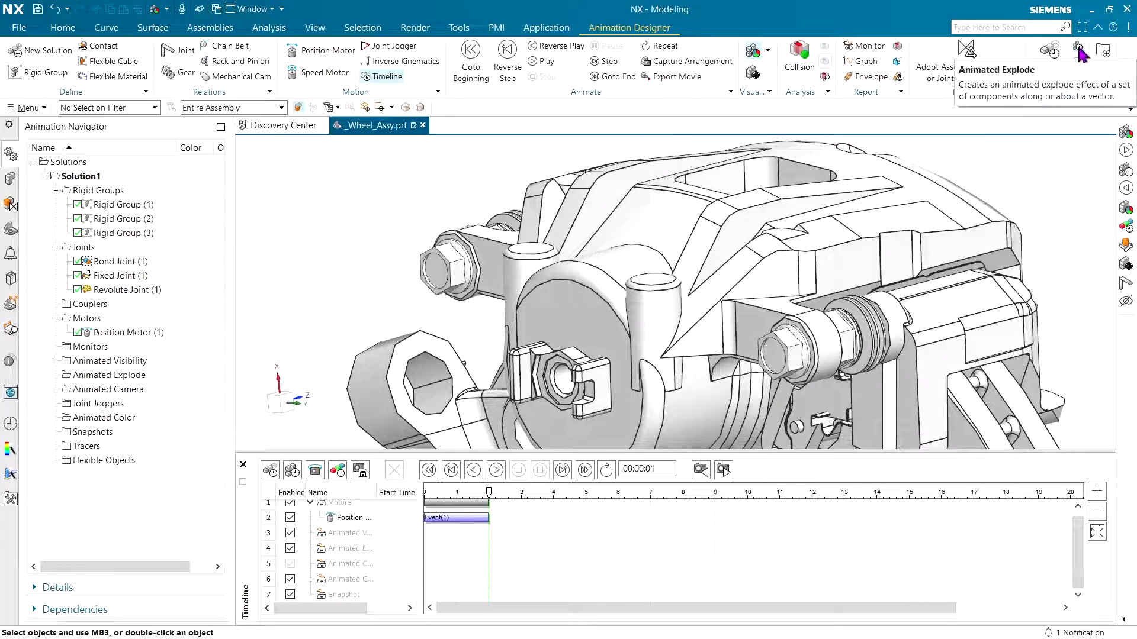
Explode the caliper bolt outward with Spin -100 and preview its motion
left_click(1077, 48)
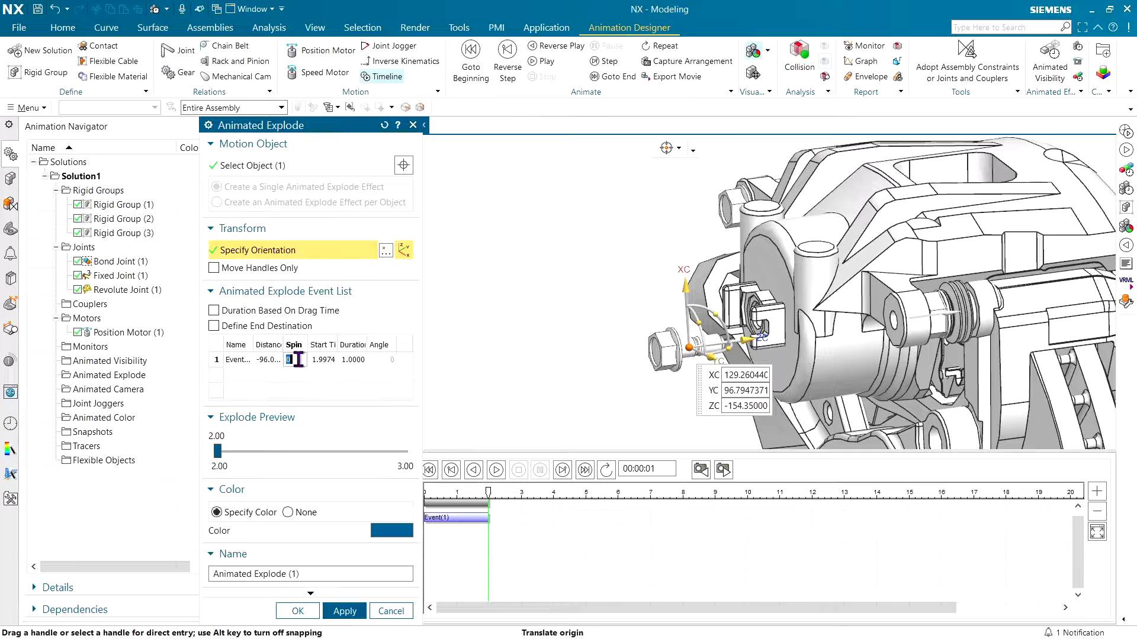
type("-100")
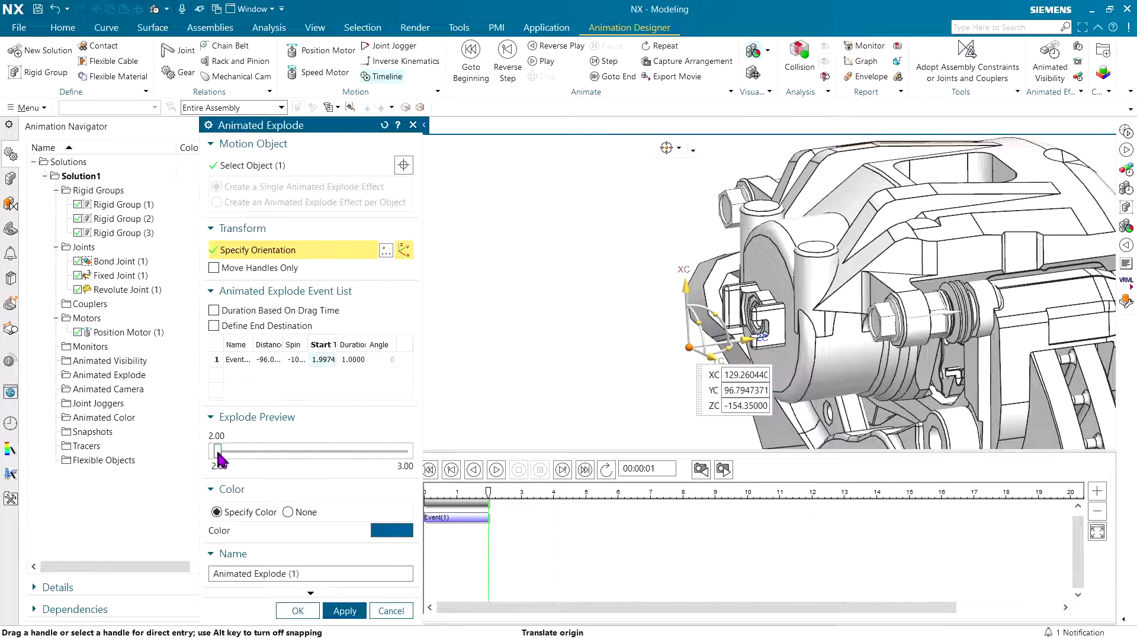
left_click_drag(219, 450, 378, 450)
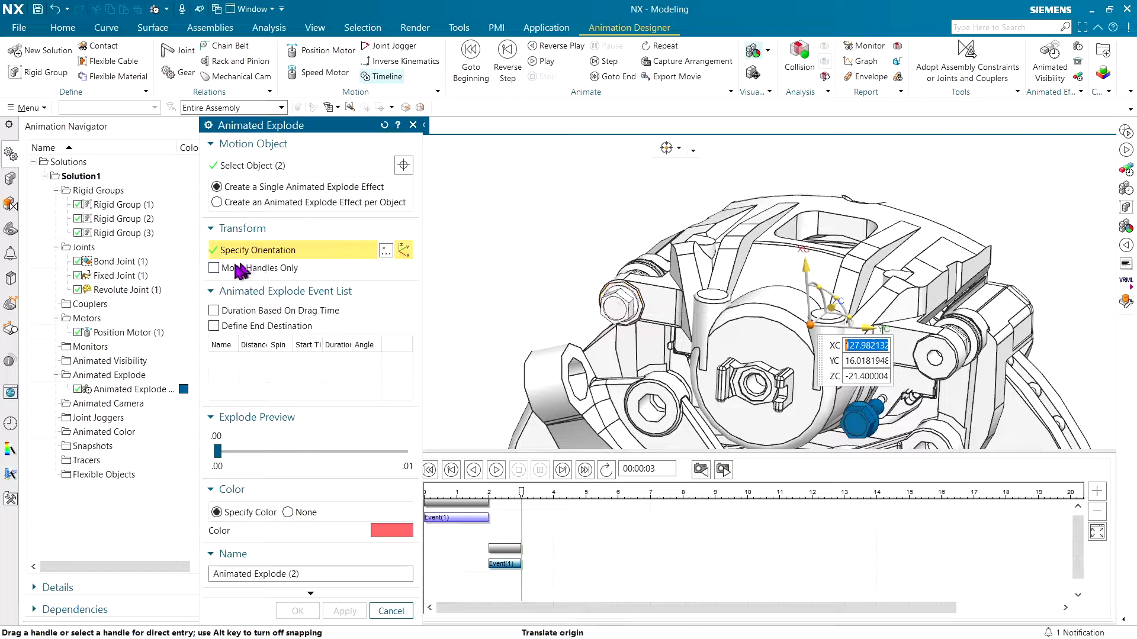
Select the next caliper component for the second animated explode
left_click(214, 268)
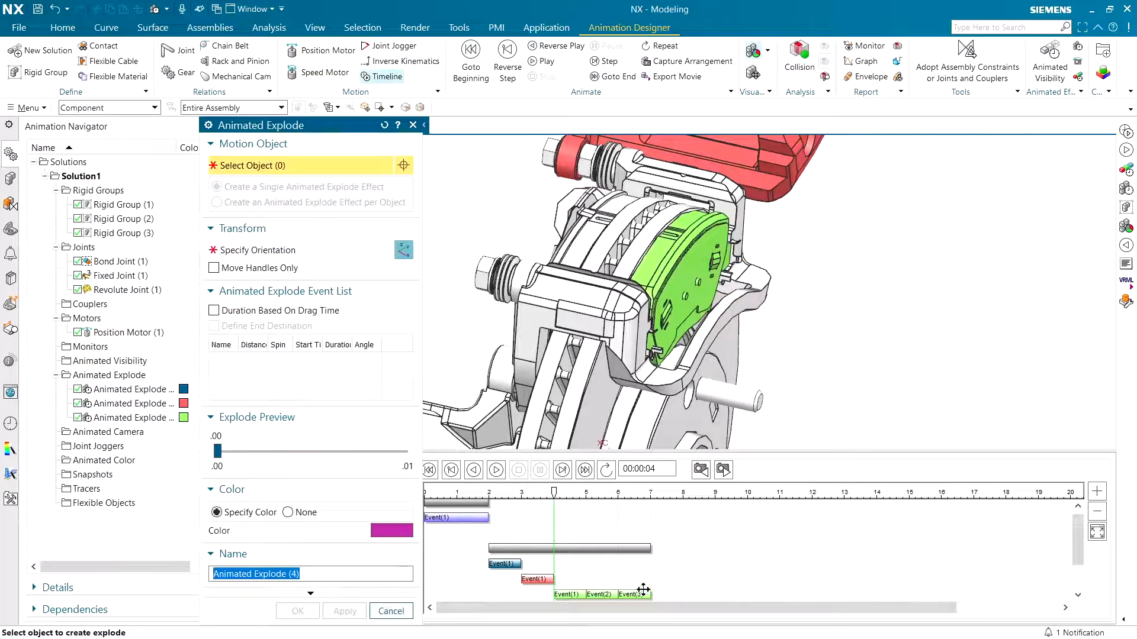
Scrub the playhead through the outer pad's explode events up to 5 seconds
left_click_drag(553, 496, 583, 496)
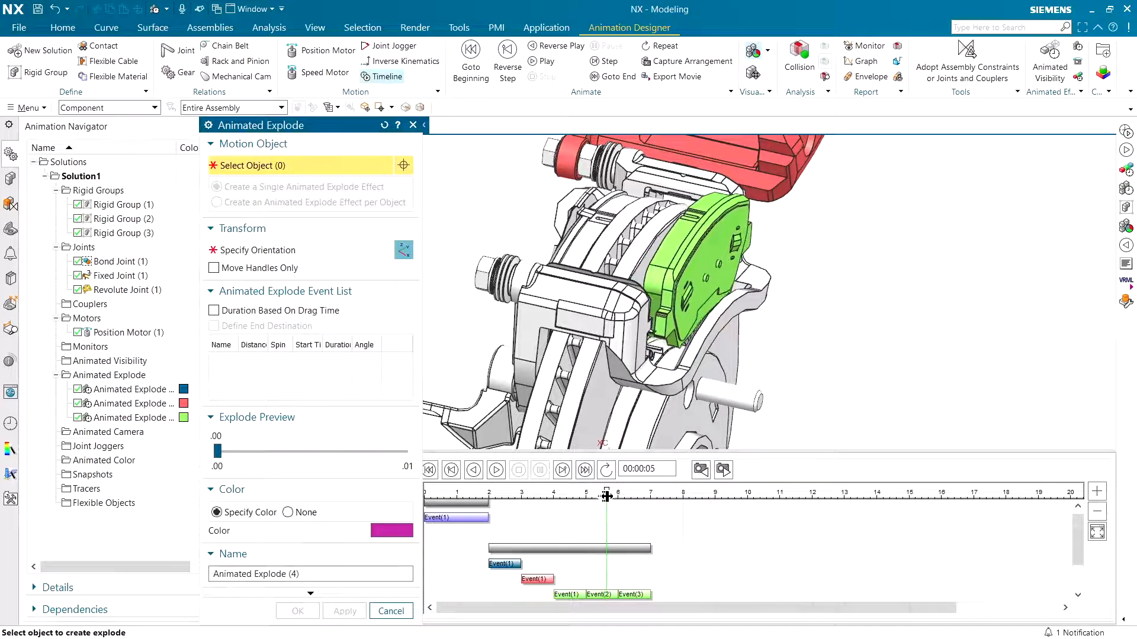
left_click_drag(608, 496, 649, 496)
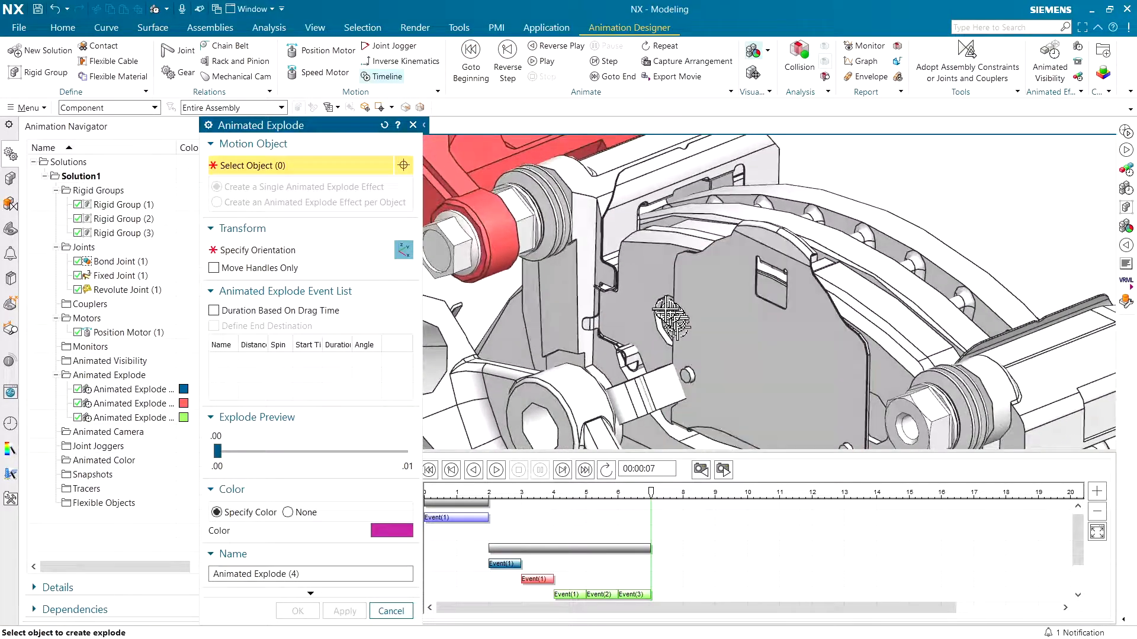
Explode the magenta inner pad and bolt from 7 seconds, then set the playhead at 10 seconds
left_click(761, 289)
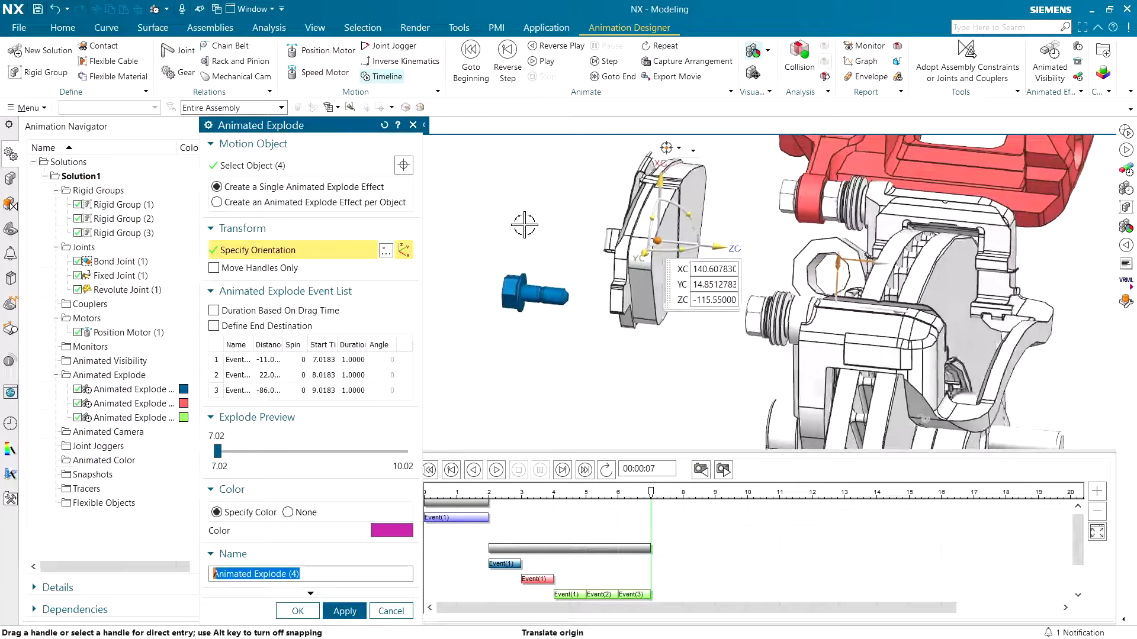
left_click(345, 611)
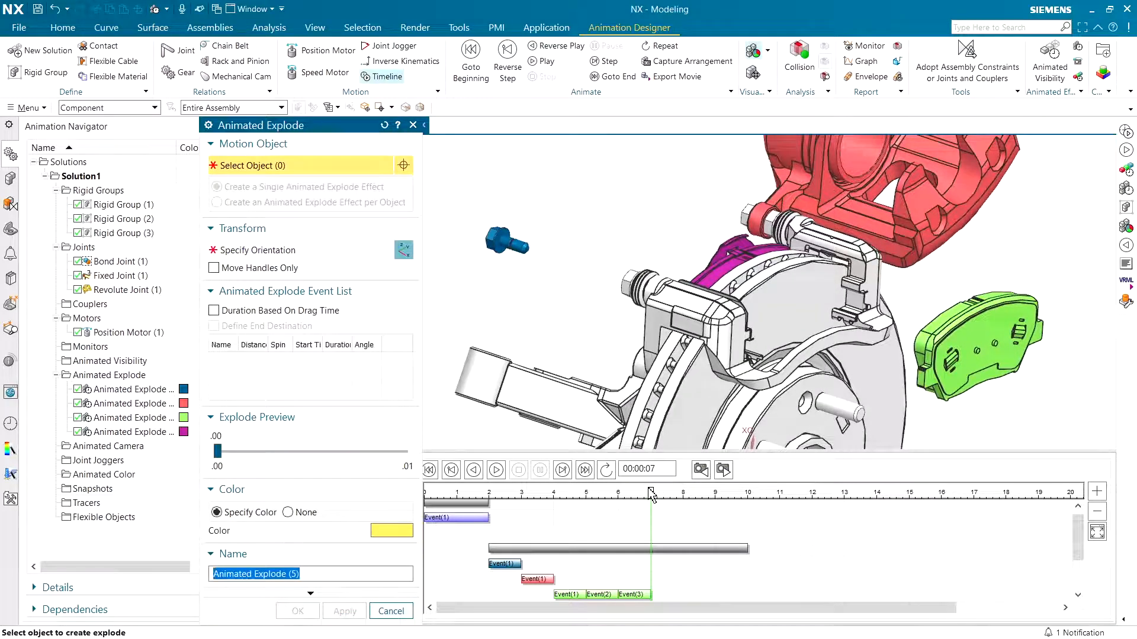
left_click_drag(650, 500, 732, 500)
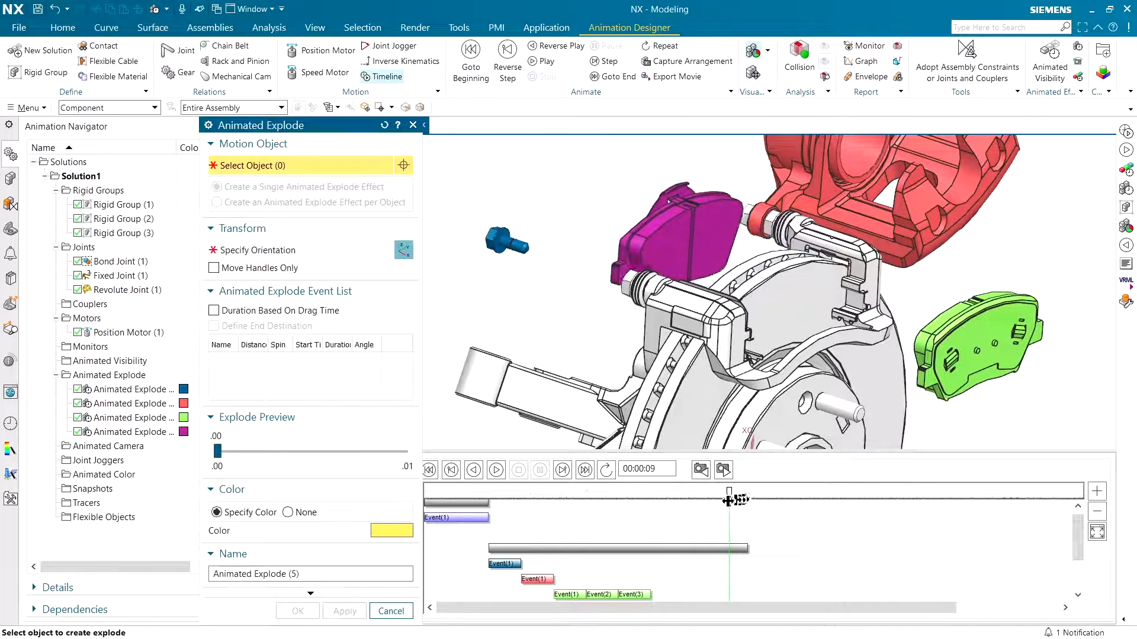
left_click_drag(730, 499, 765, 517)
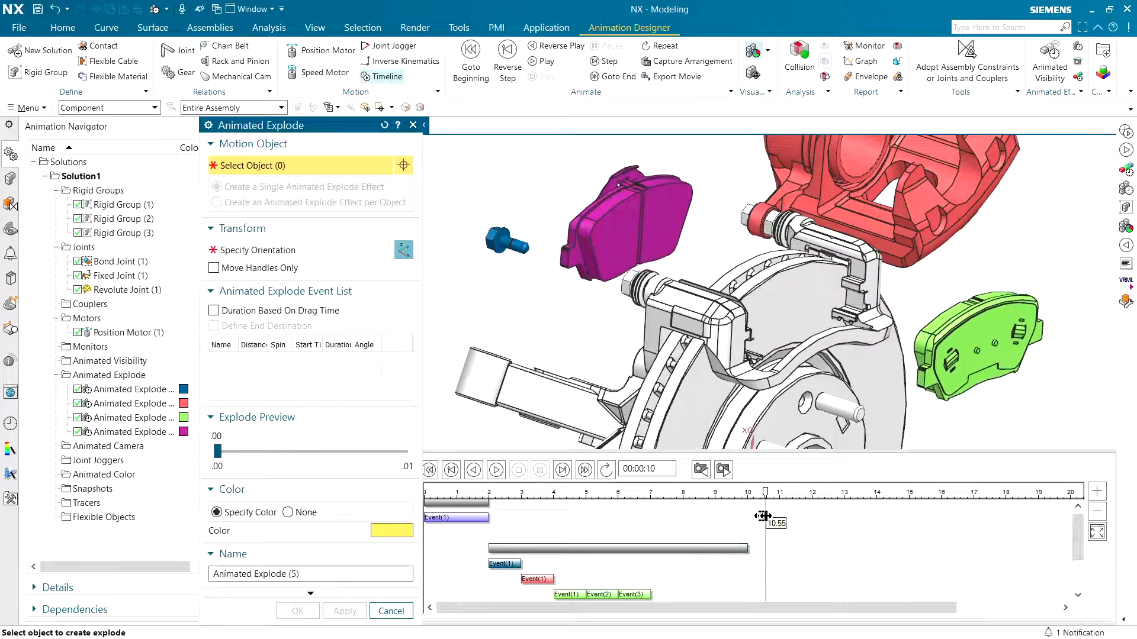
left_click_drag(764, 515, 714, 515)
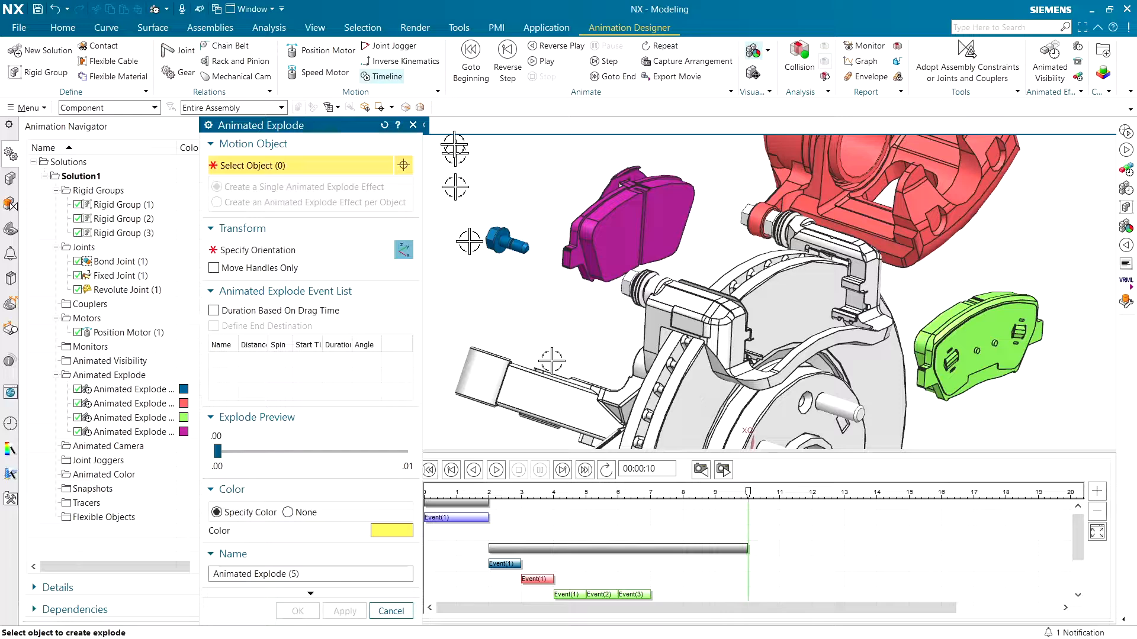
Mirror the last explode event so the pads and bolts reassemble afterwards
left_click(391, 611)
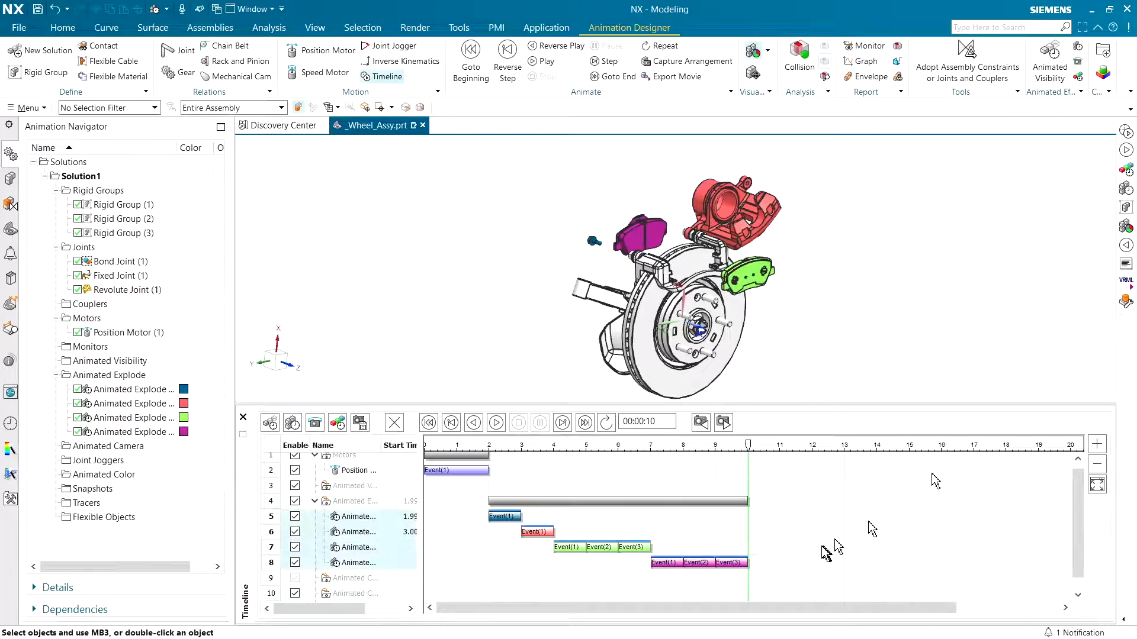
right_click(730, 562)
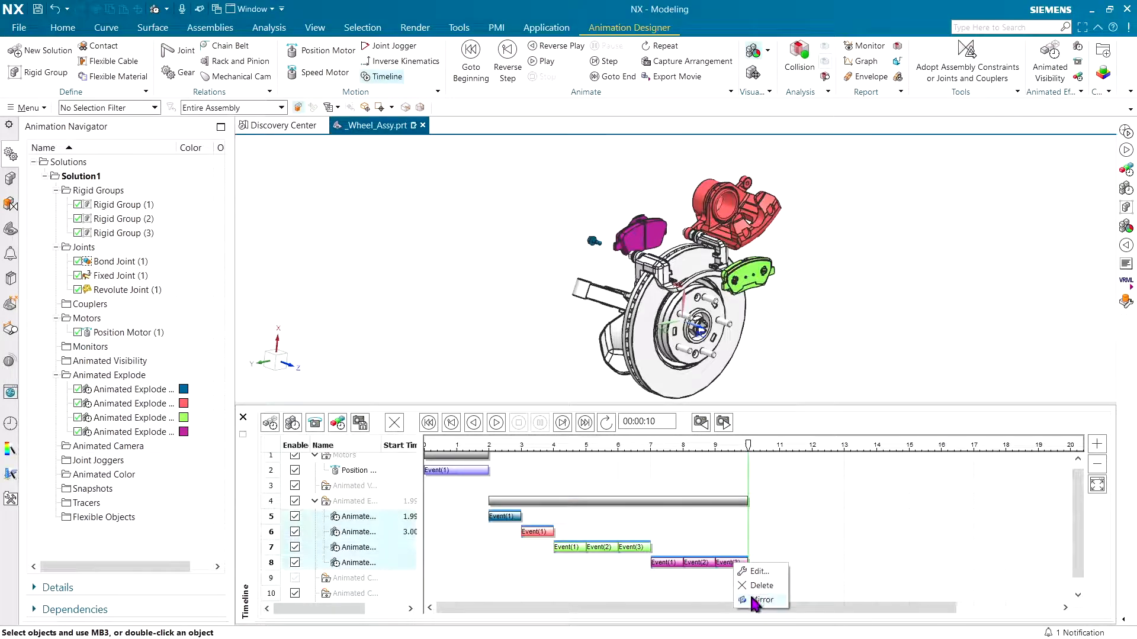
left_click(763, 599)
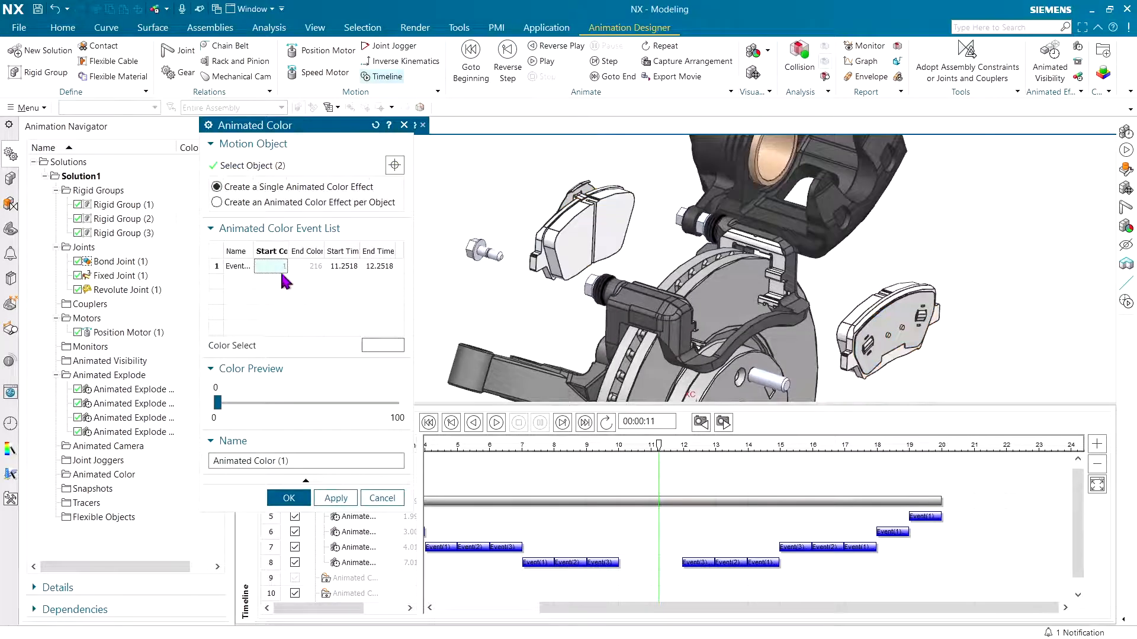
Set the pads' colour change to orange from the palette and confirm the effect
left_click(383, 346)
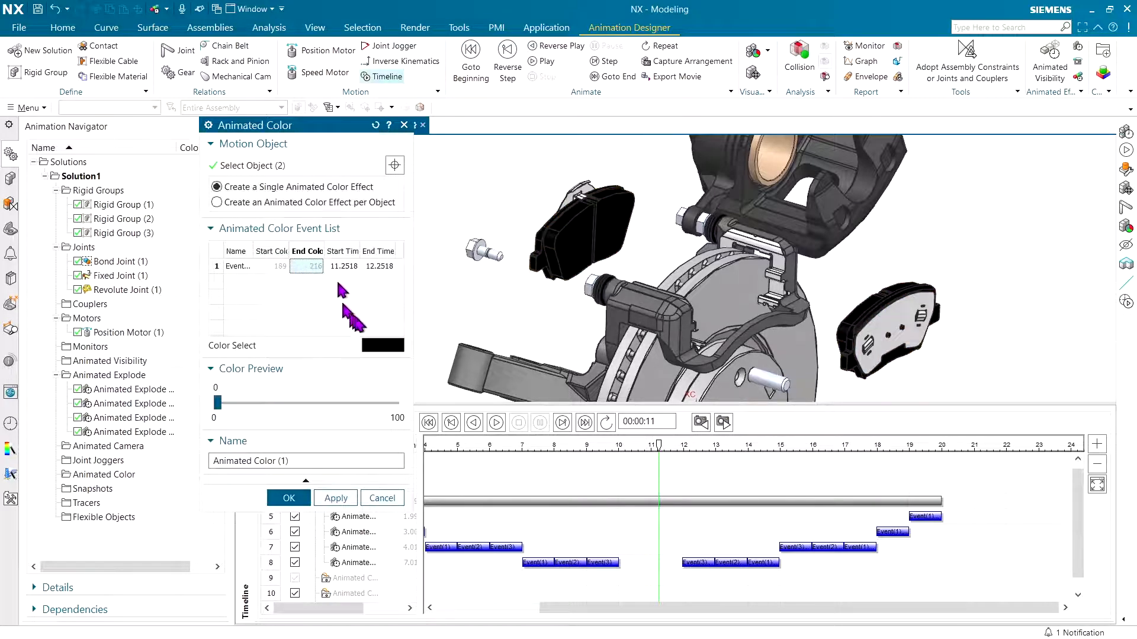
left_click(382, 346)
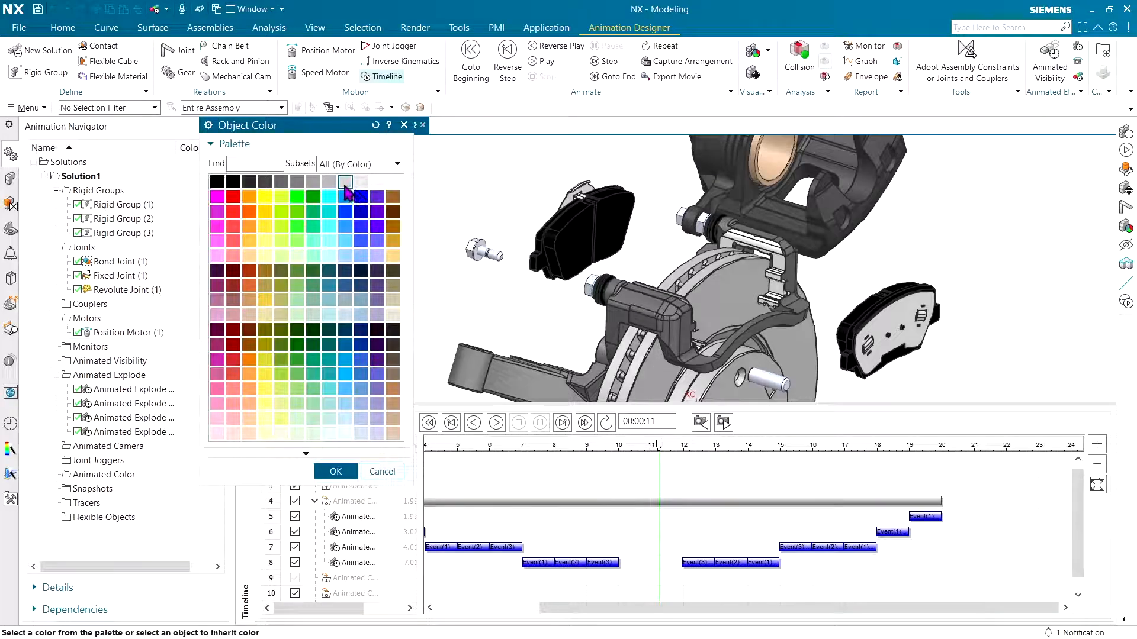
left_click(335, 471)
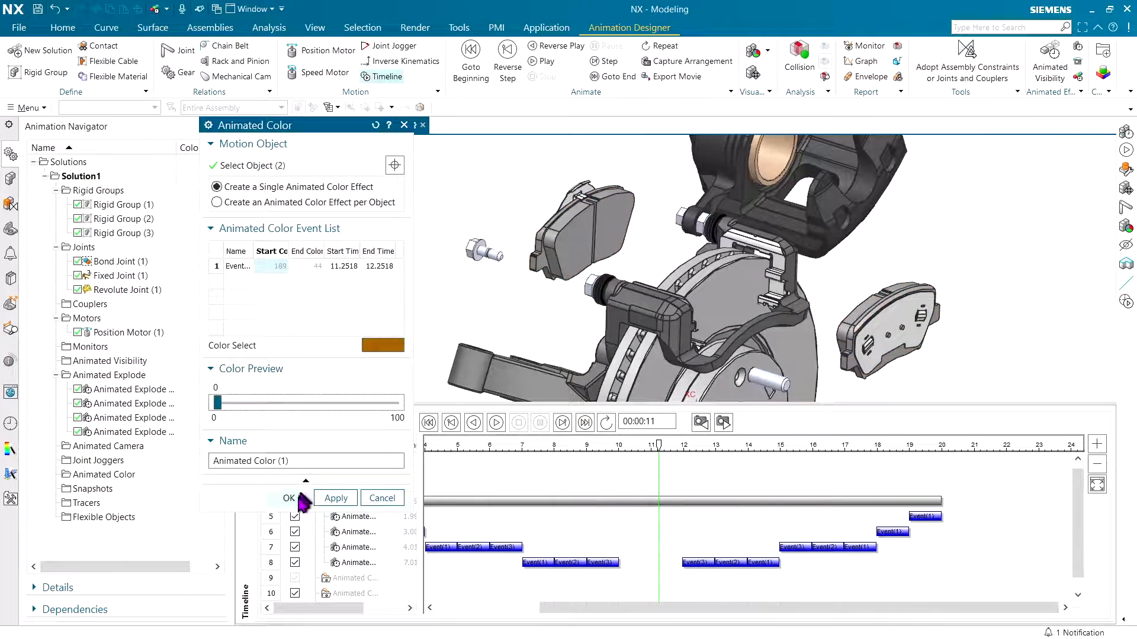
left_click(289, 498)
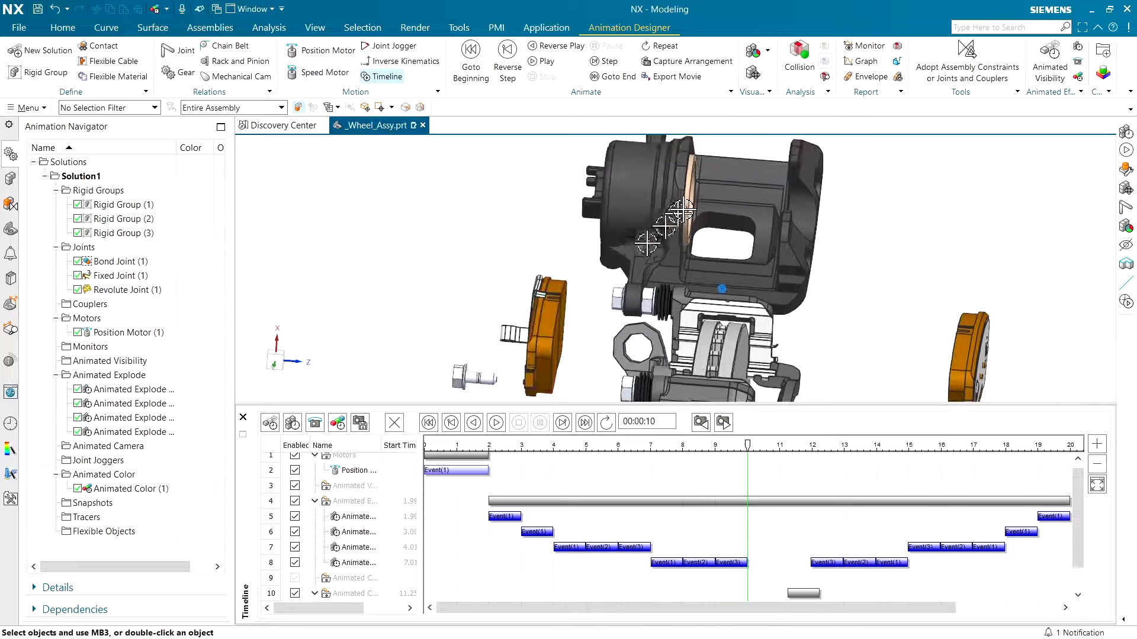
mouse_move(696, 211)
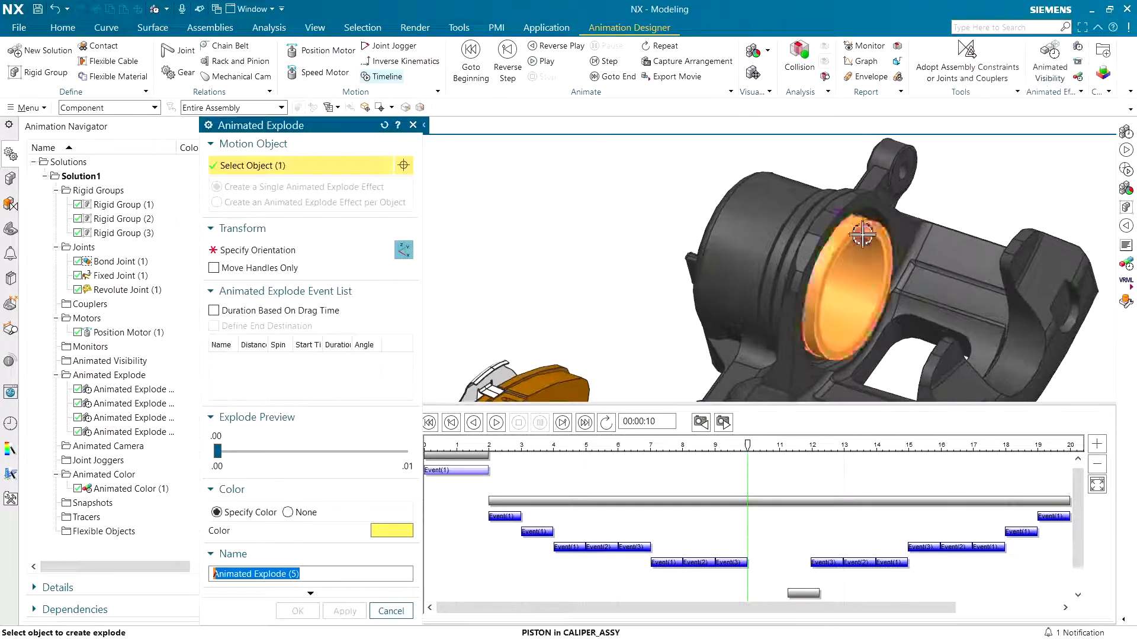
Push the piston back along its ZC axis, then lift the caliper and bolts away
left_click(257, 250)
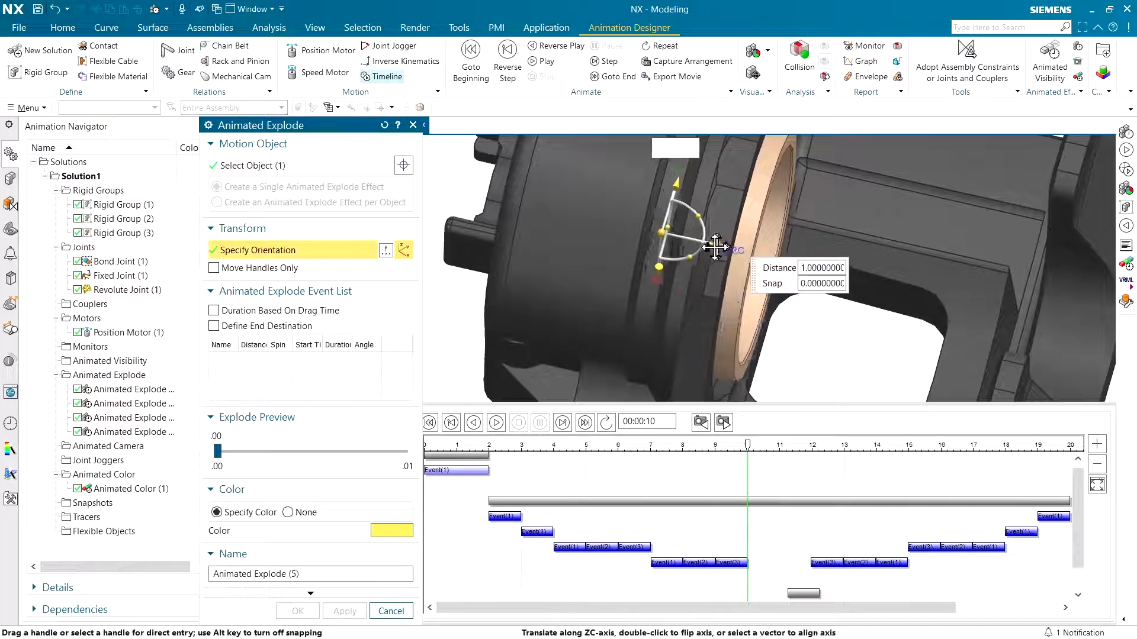
left_click_drag(714, 246, 696, 247)
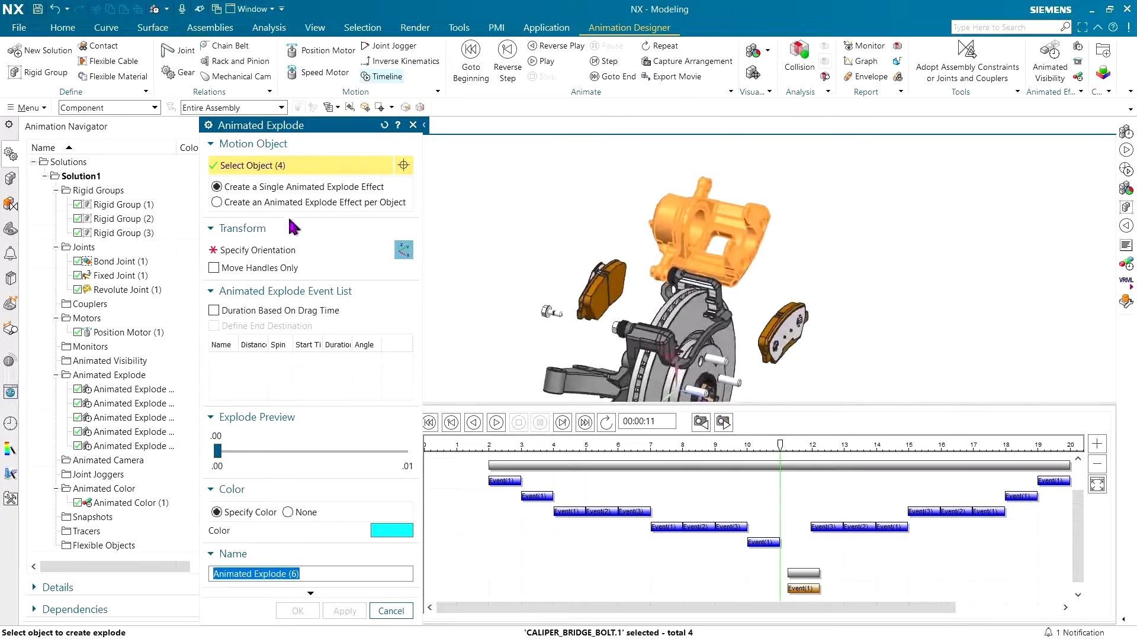
left_click(258, 250)
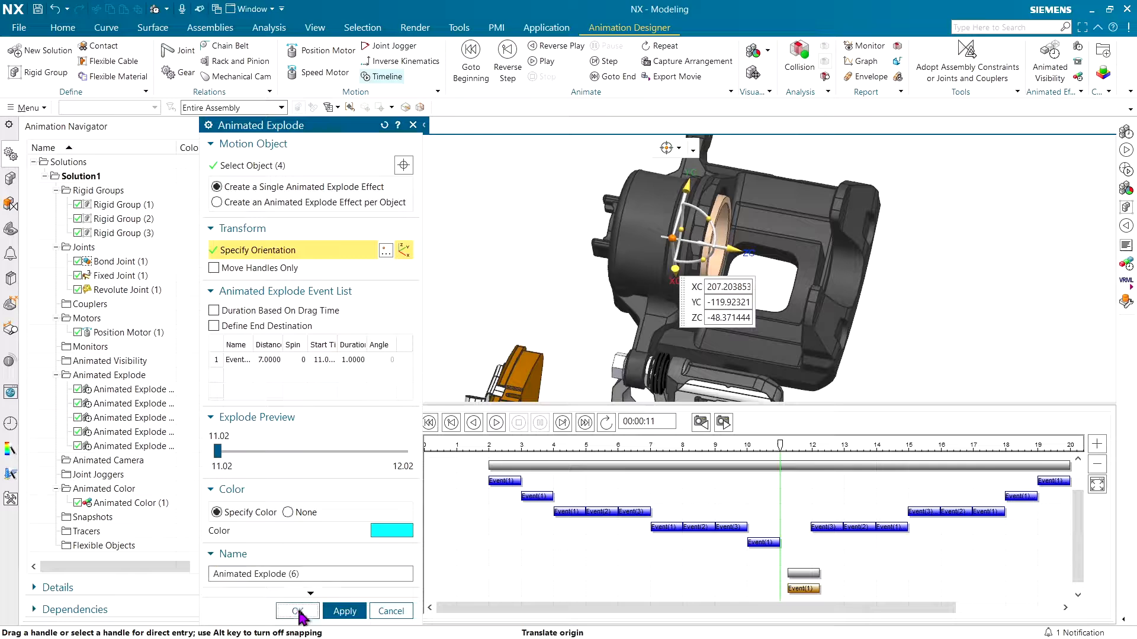
left_click(296, 611)
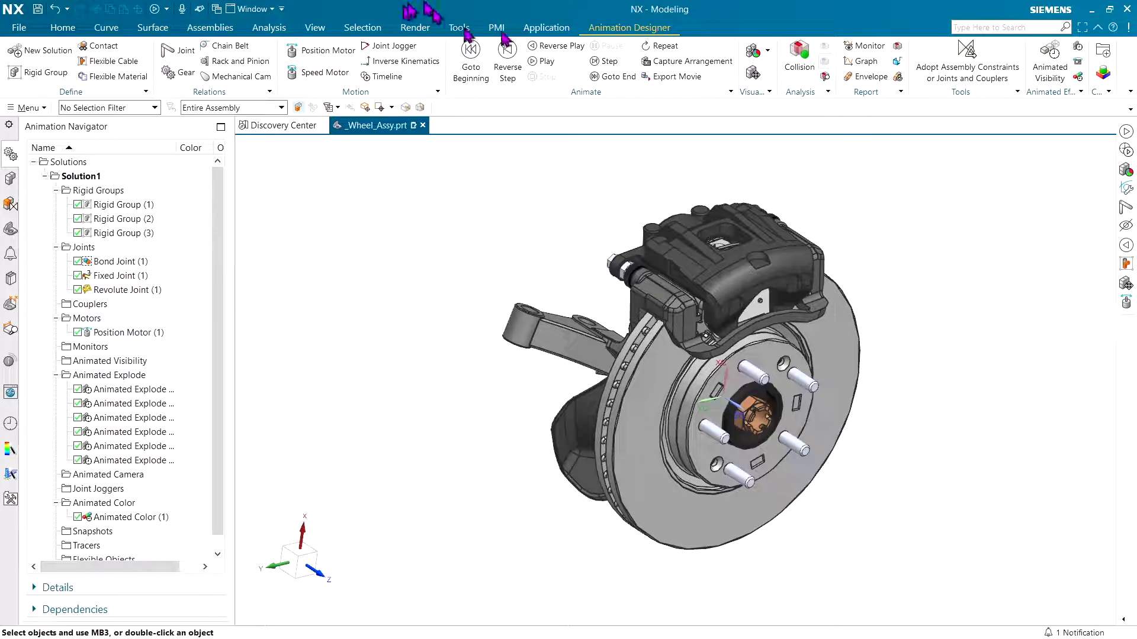
Play the full 19-second brake animation from the beginning to the end
left_click(534, 61)
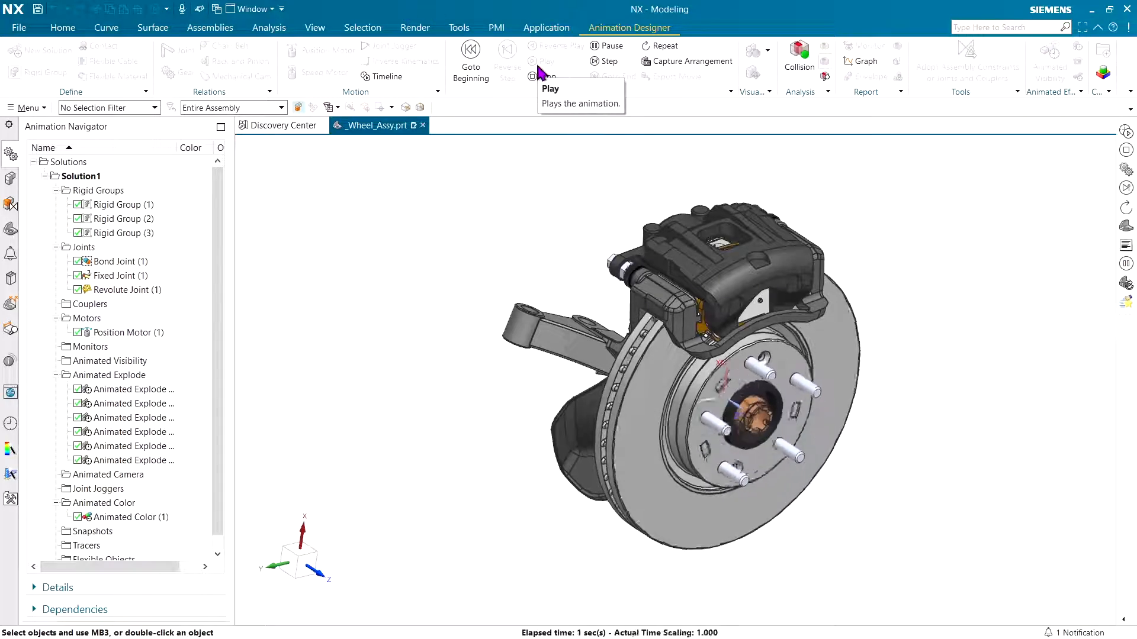
left_click(533, 62)
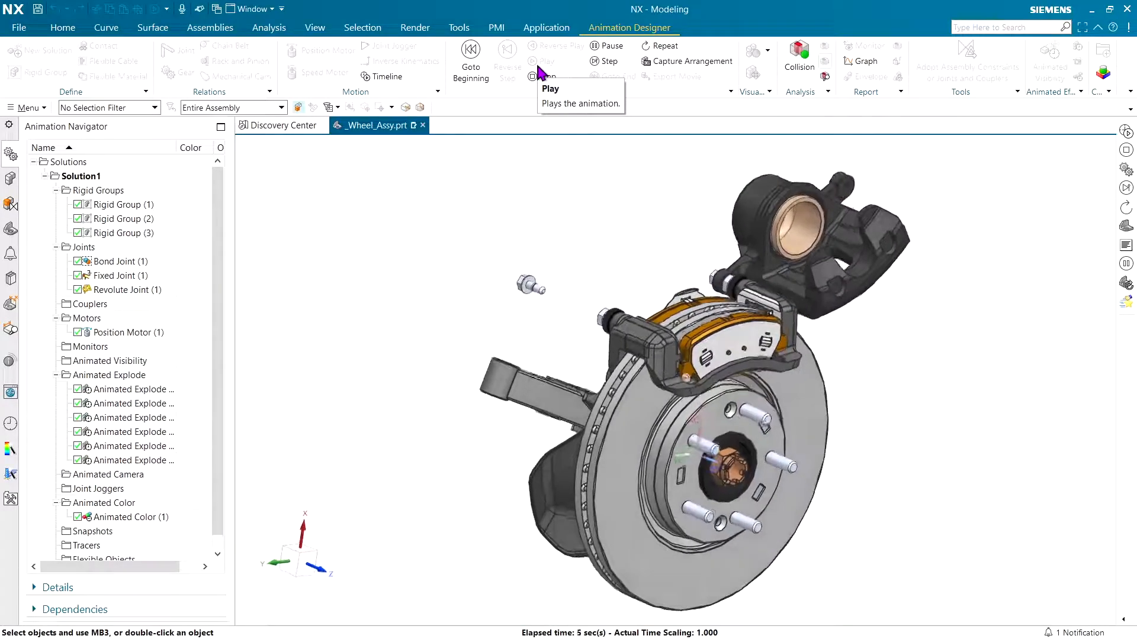
left_click(533, 61)
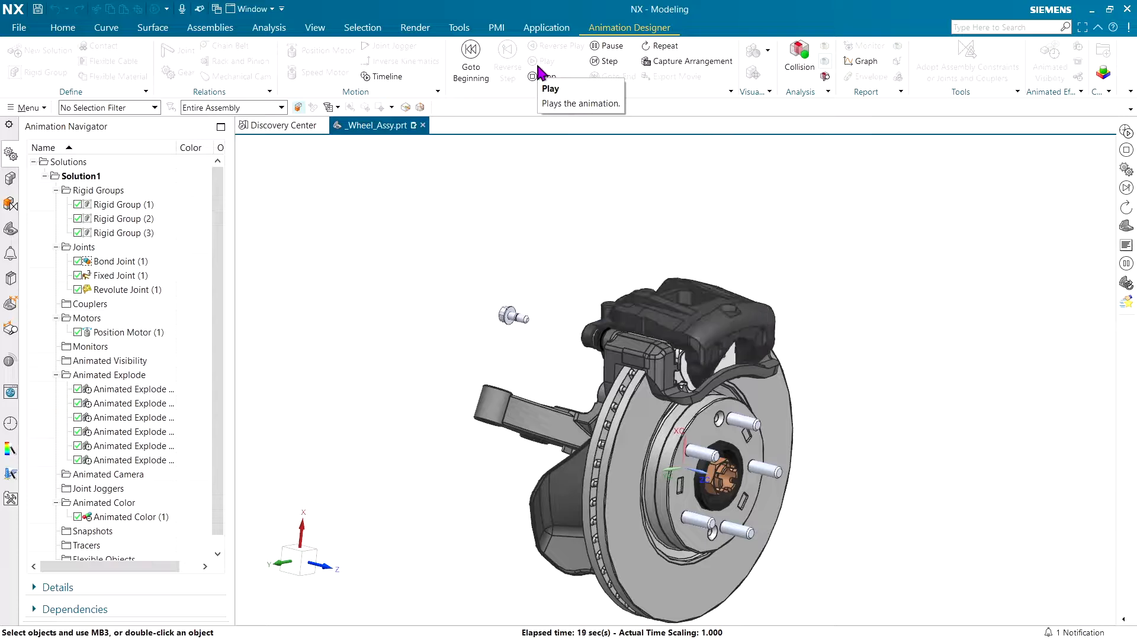
left_click(533, 62)
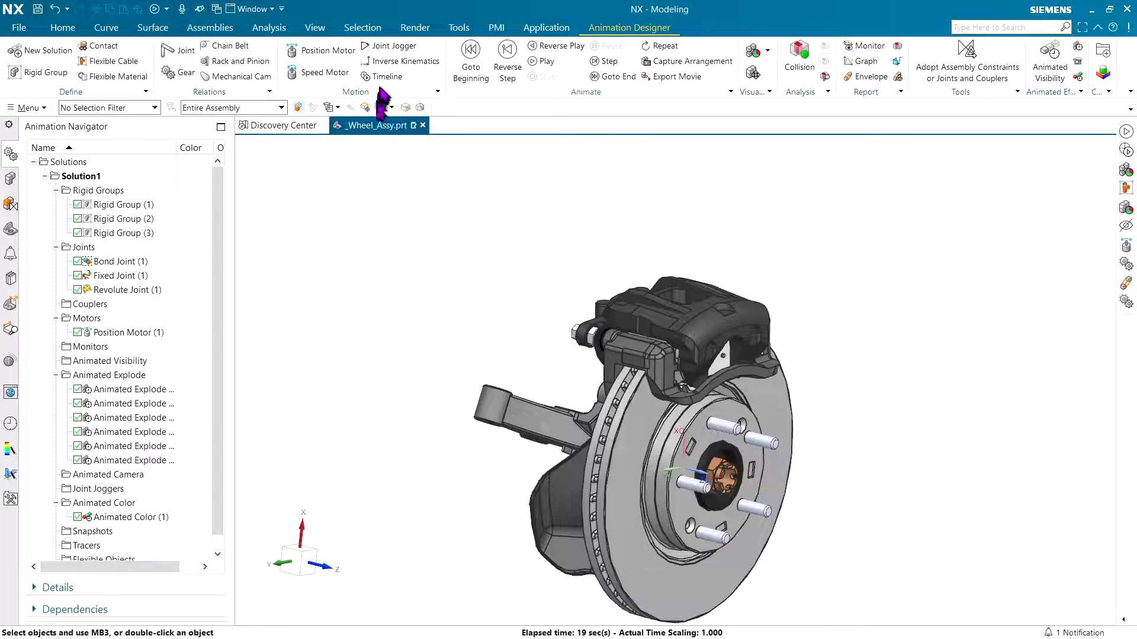
Reopen the Timeline and frame the whole assembled brake as the opening view
left_click(386, 75)
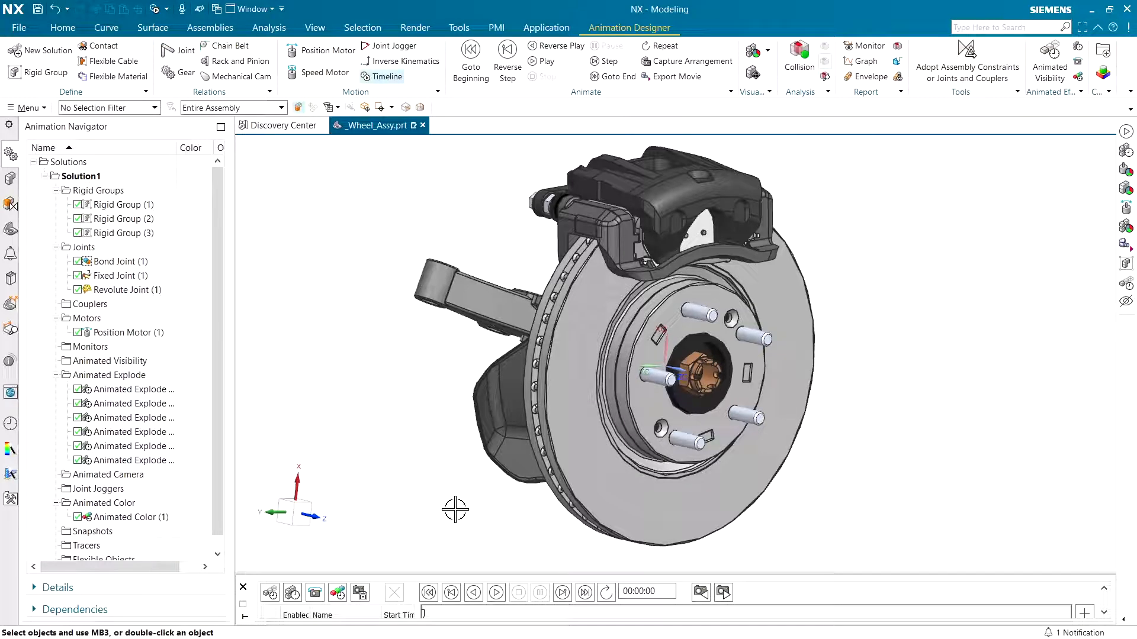
mouse_move(418, 560)
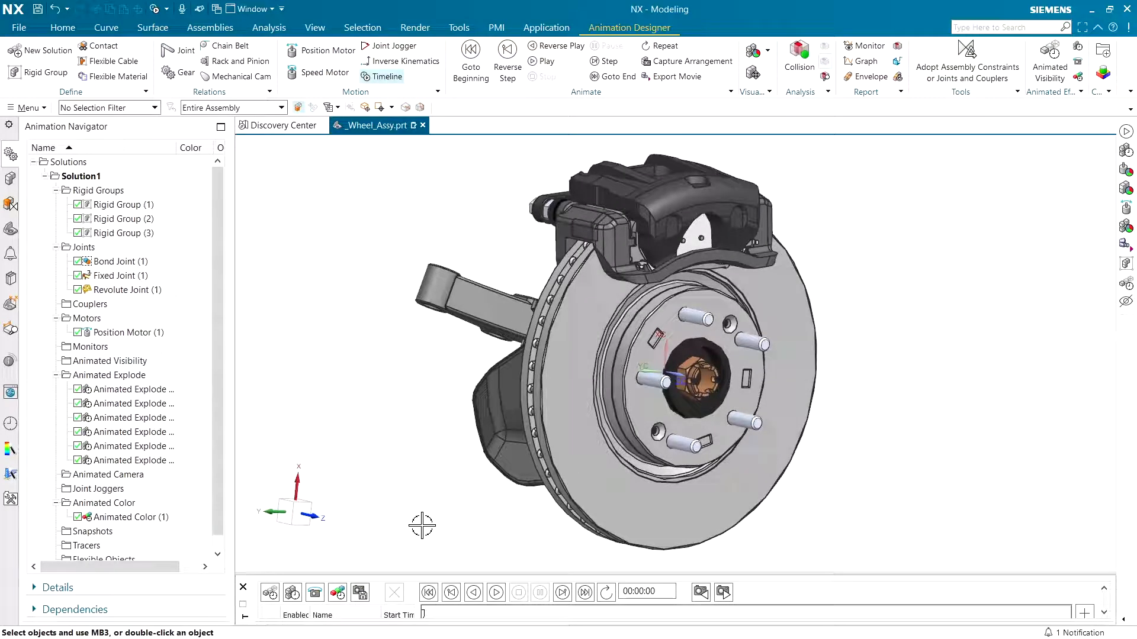
mouse_move(315, 592)
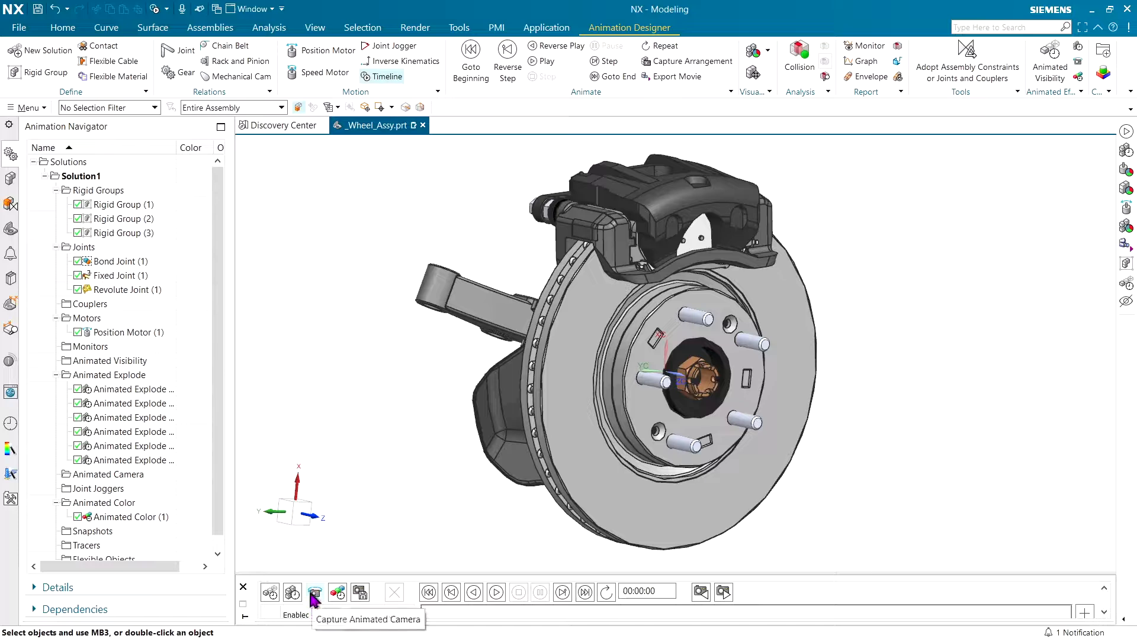
Capture the opening camera, then scrub to about 2, 3 and 4 seconds reframing on the caliper bolts
left_click(315, 592)
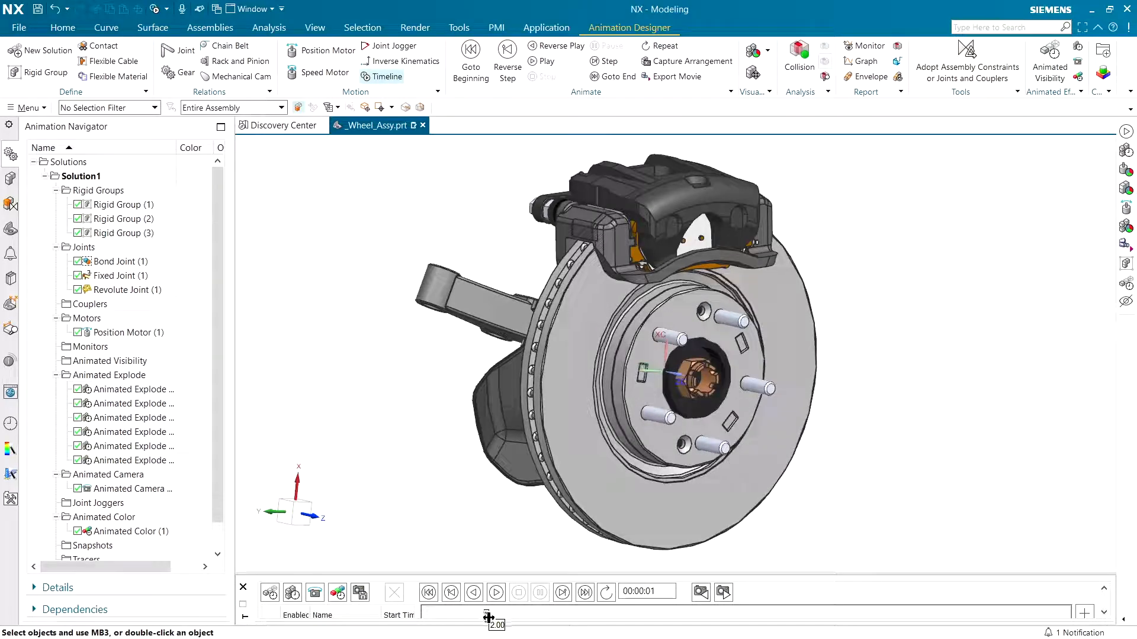
left_click_drag(487, 616, 479, 615)
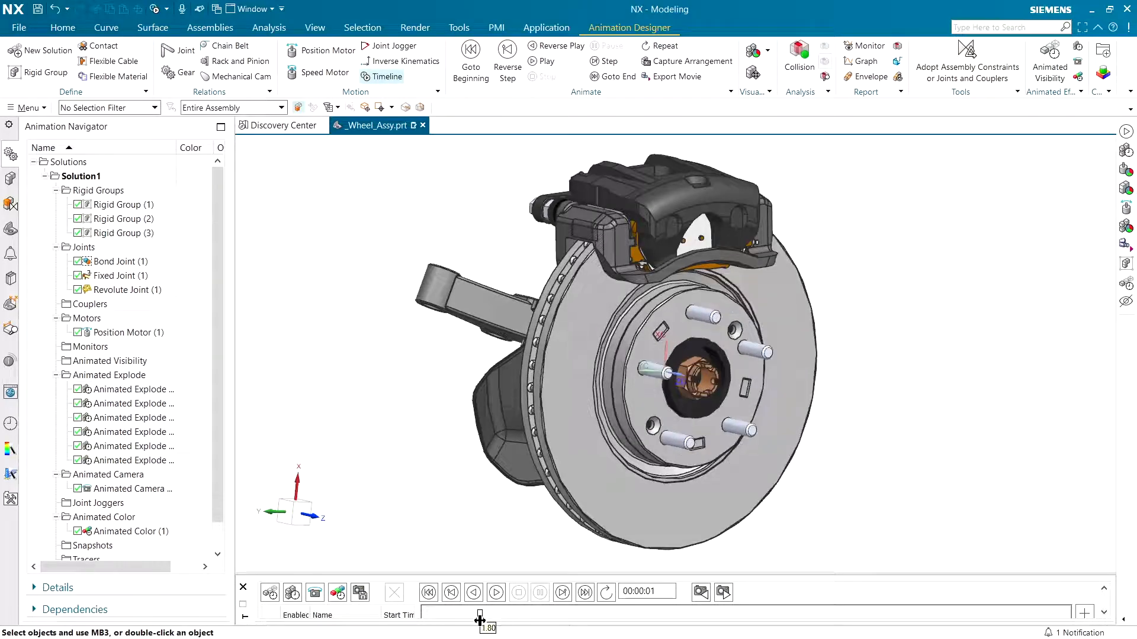
mouse_move(315, 592)
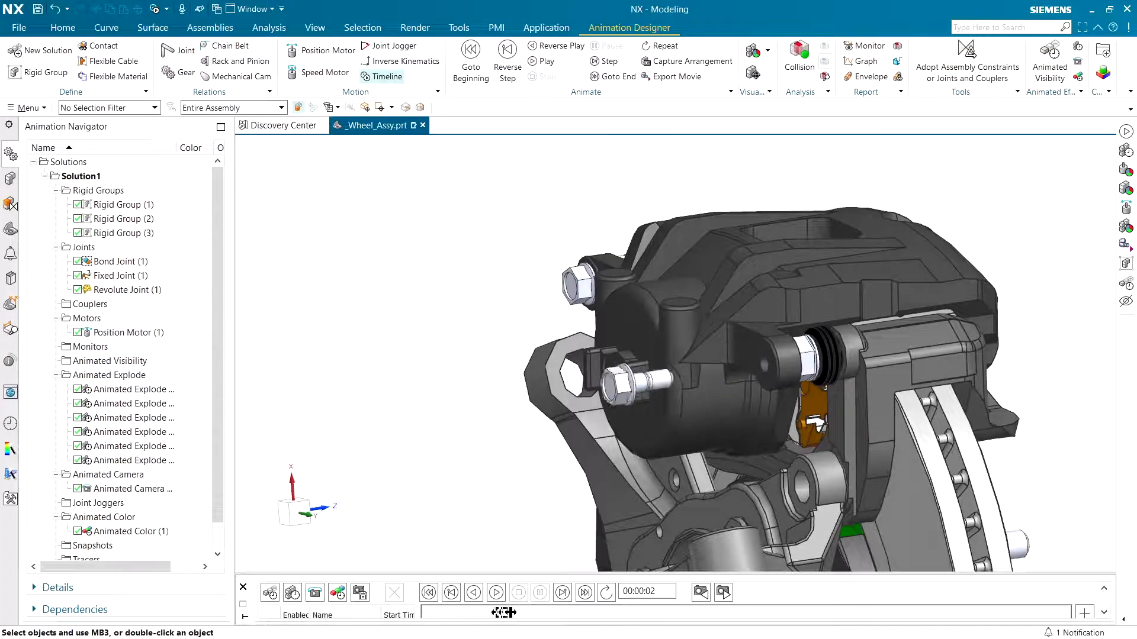
left_click_drag(495, 613, 530, 620)
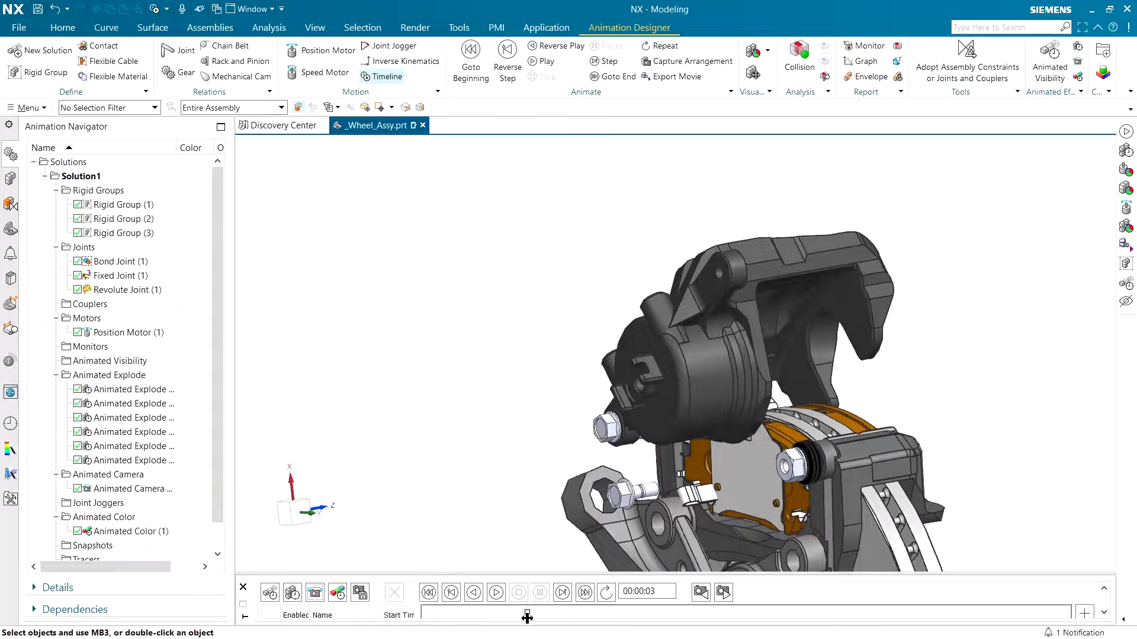
left_click_drag(528, 615, 549, 616)
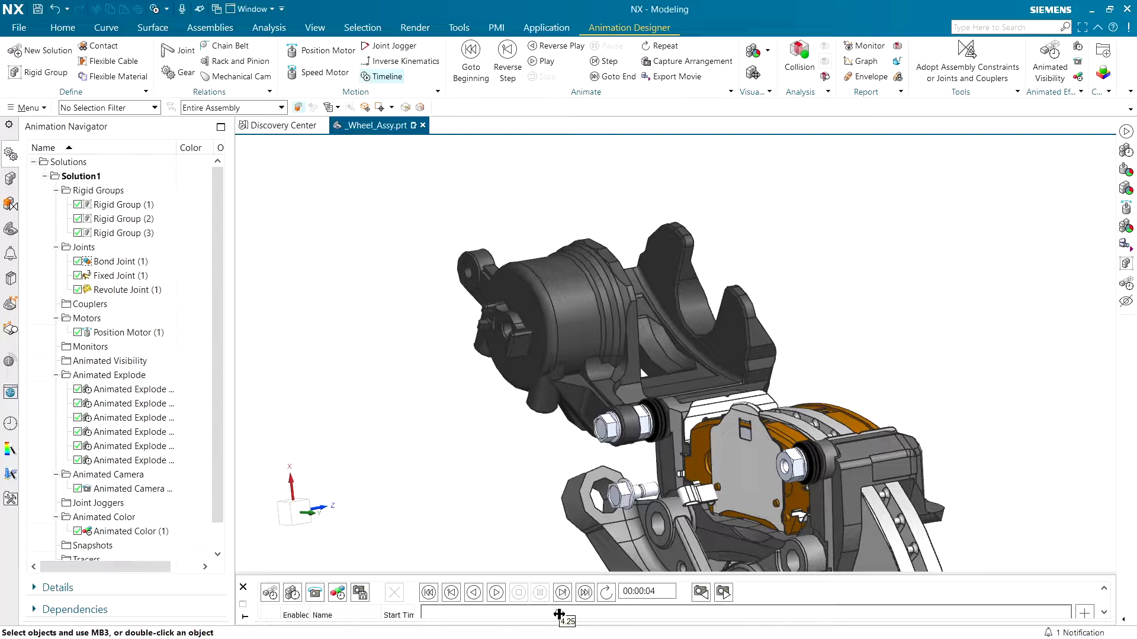
left_click_drag(559, 617, 570, 617)
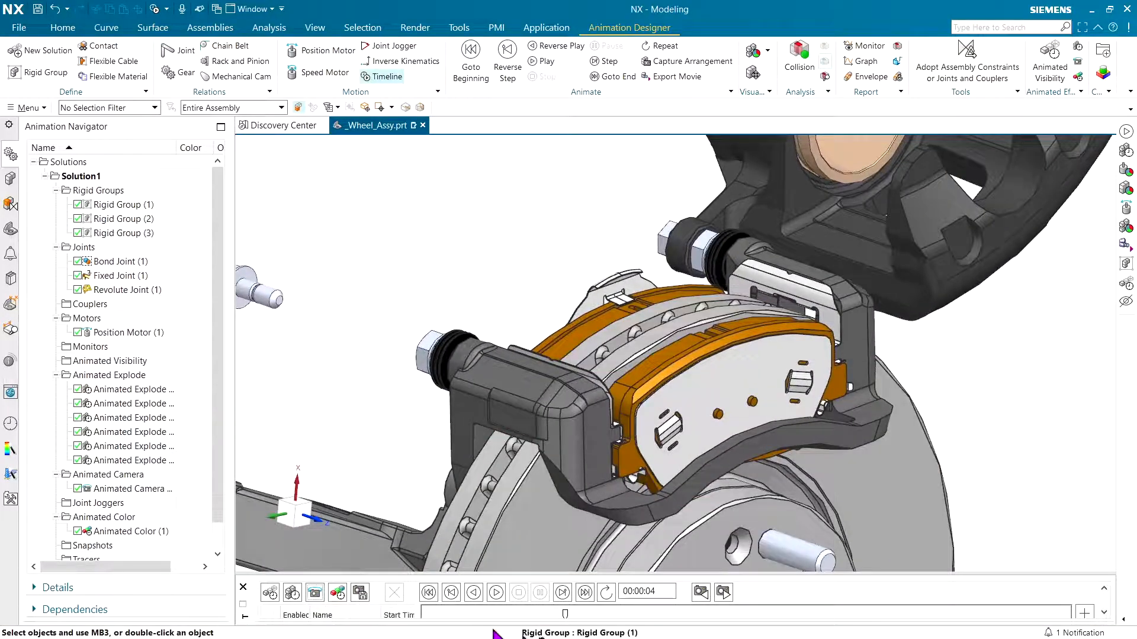
Capture the caliper close-up camera and scrub past 10 seconds to frame the exploded pads
left_click(495, 592)
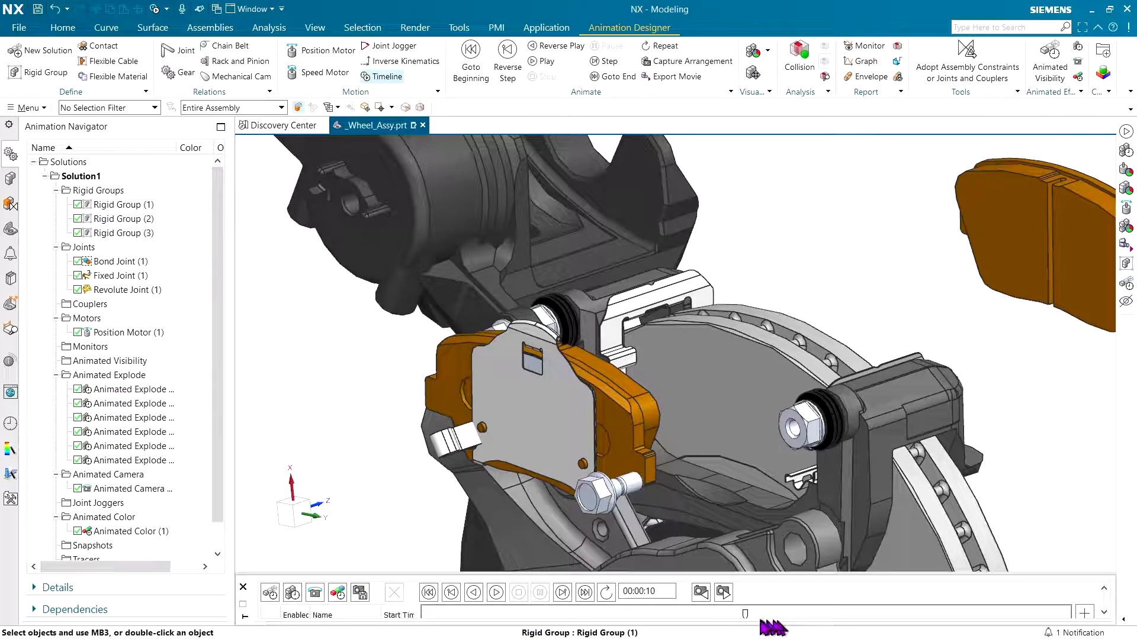
left_click_drag(745, 614, 737, 614)
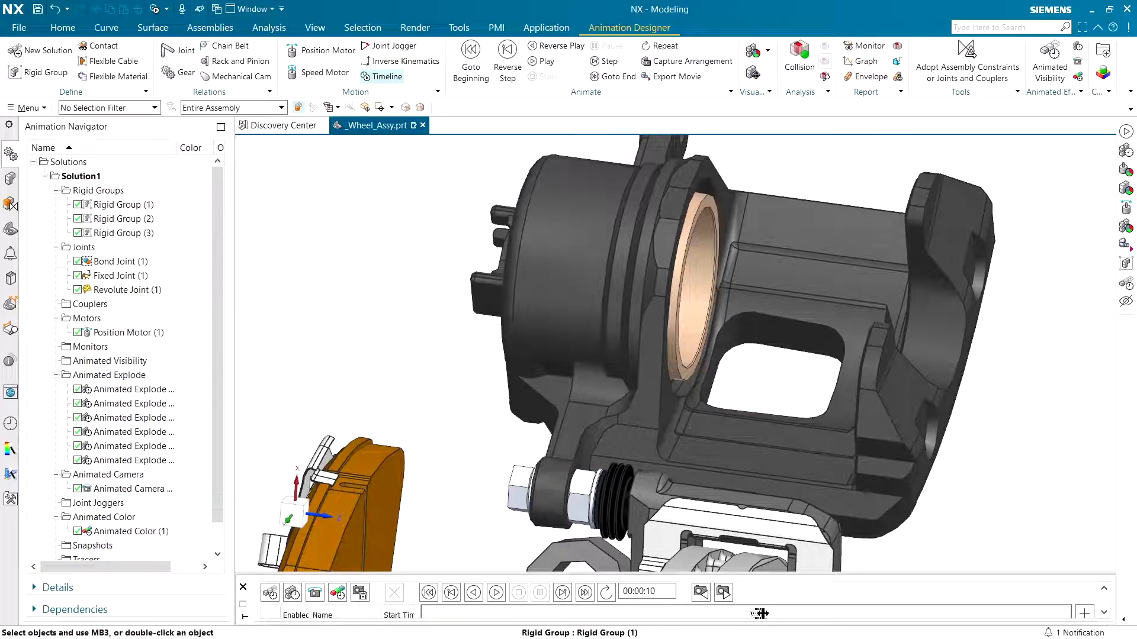
left_click_drag(759, 613, 815, 614)
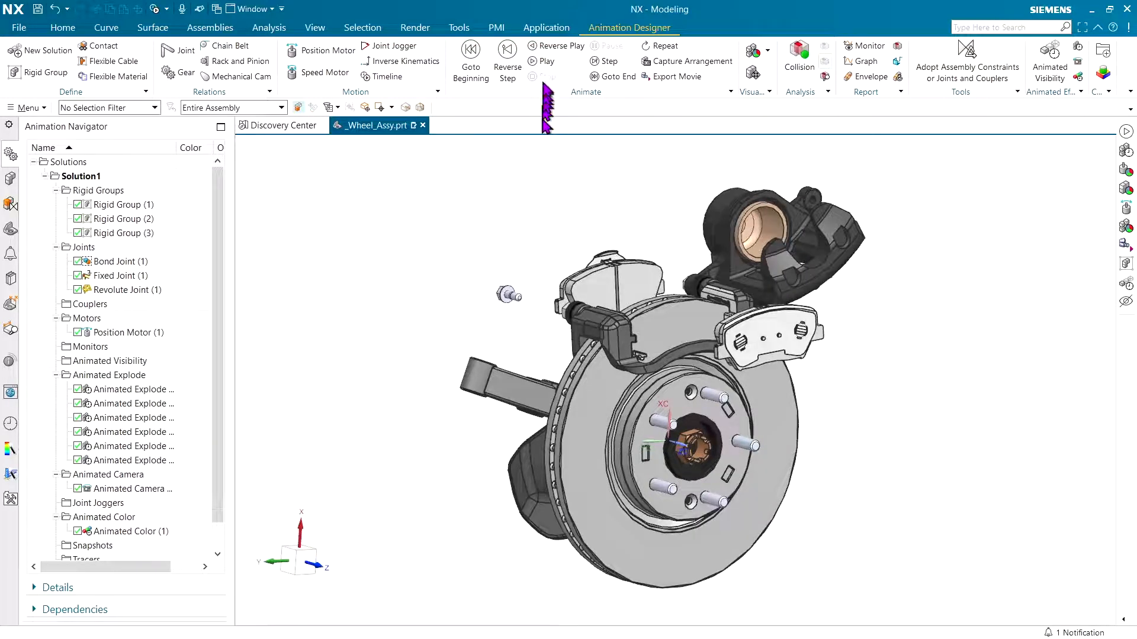
Play the animation so the camera sweeps into the caliper bolt close-up
left_click(470, 49)
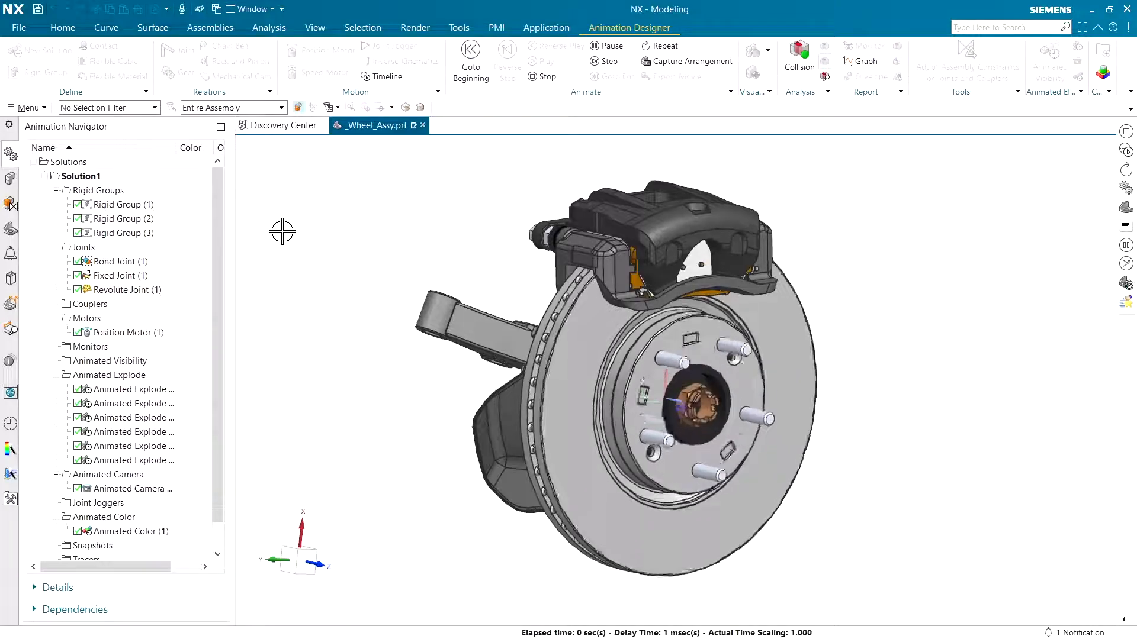
left_click(546, 62)
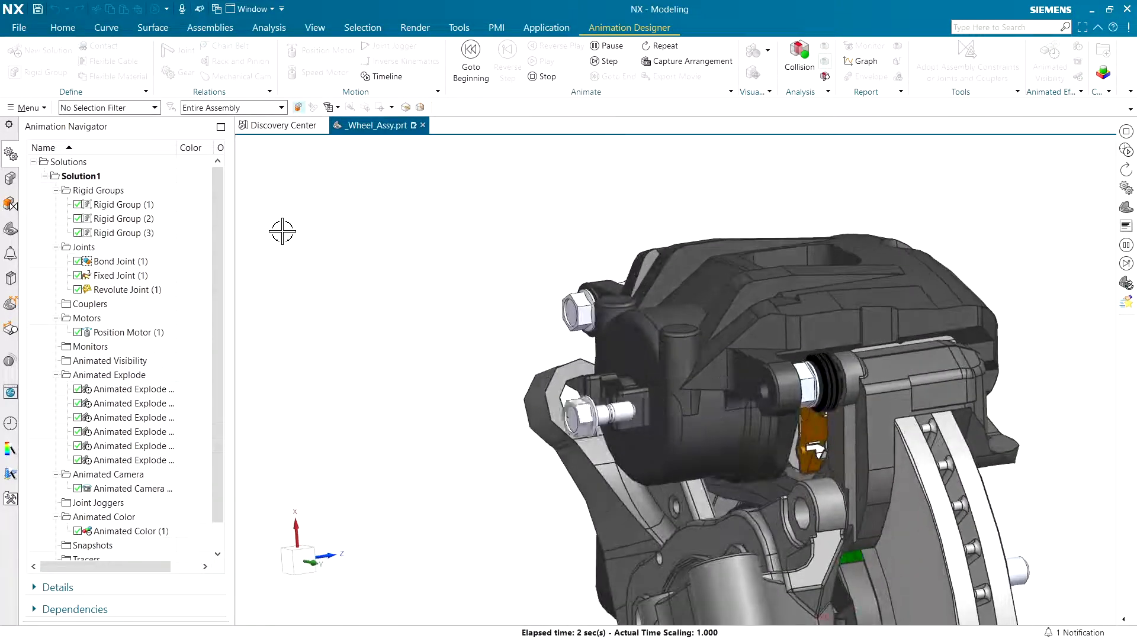